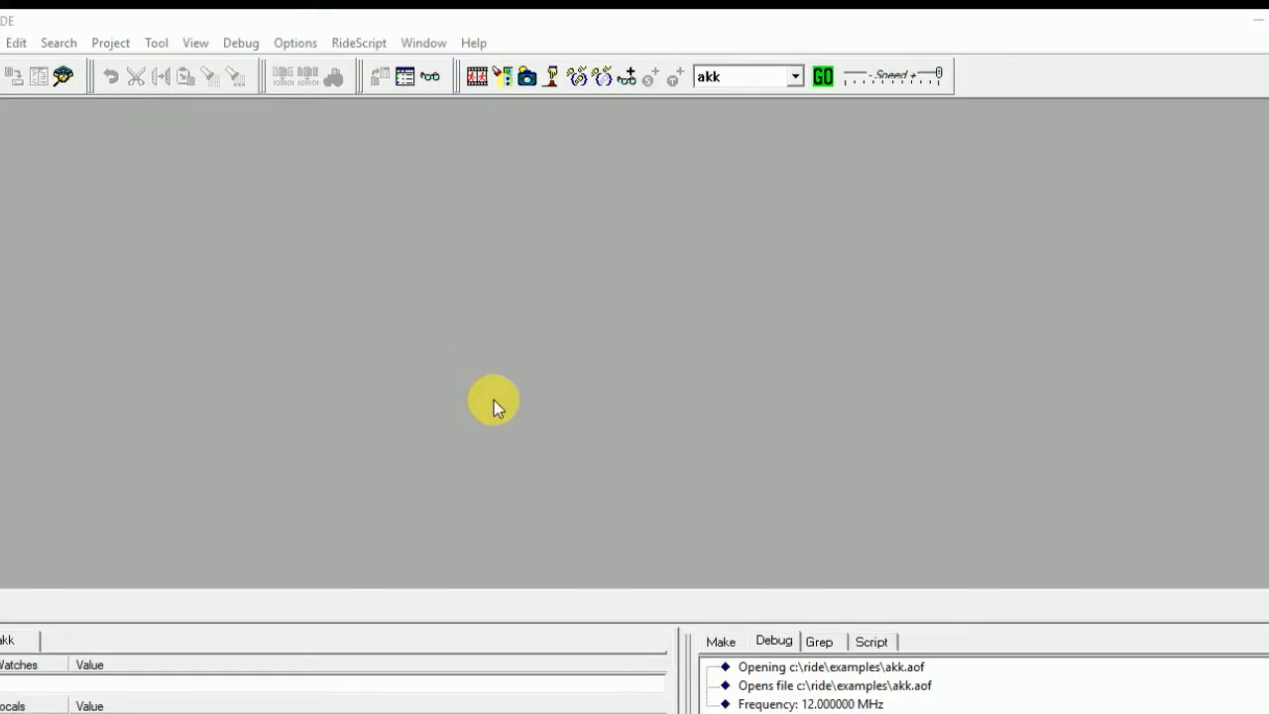
{"action": "mouse_move", "coordinate": [312, 285]}
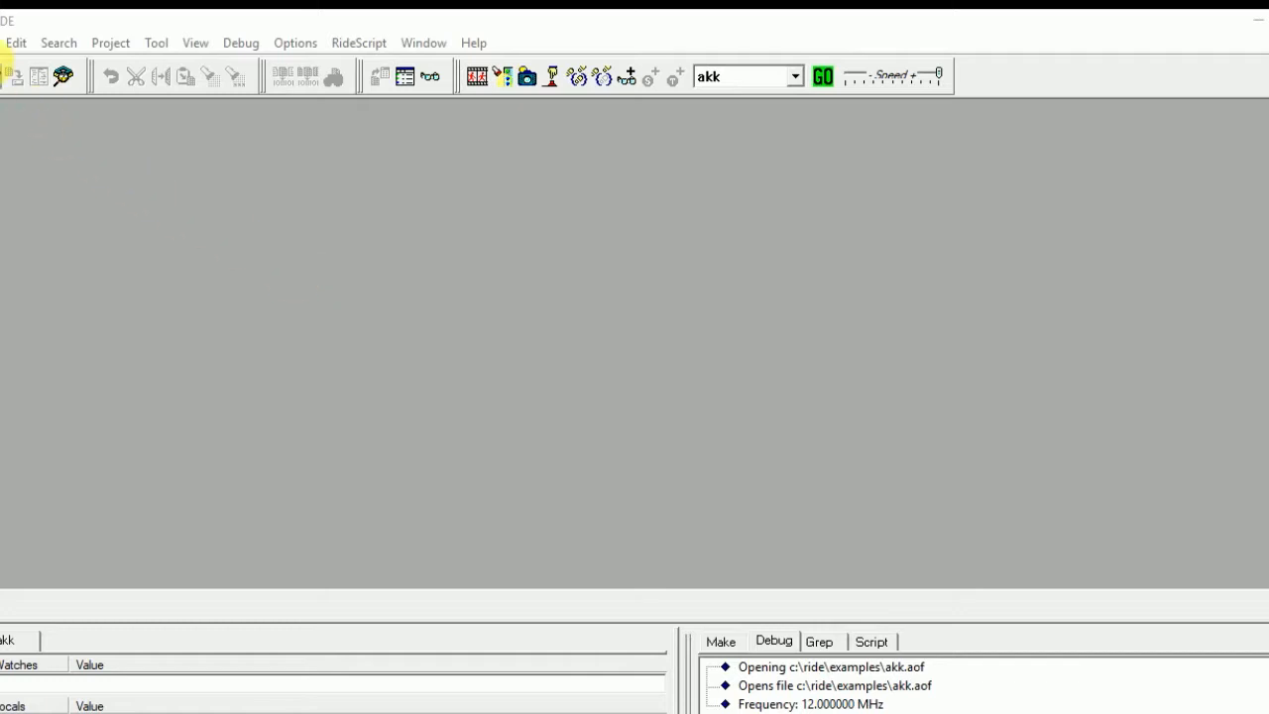
Step: Stop debugging and close the akk.aof session
{"action": "left_click", "coordinate": [156, 42]}
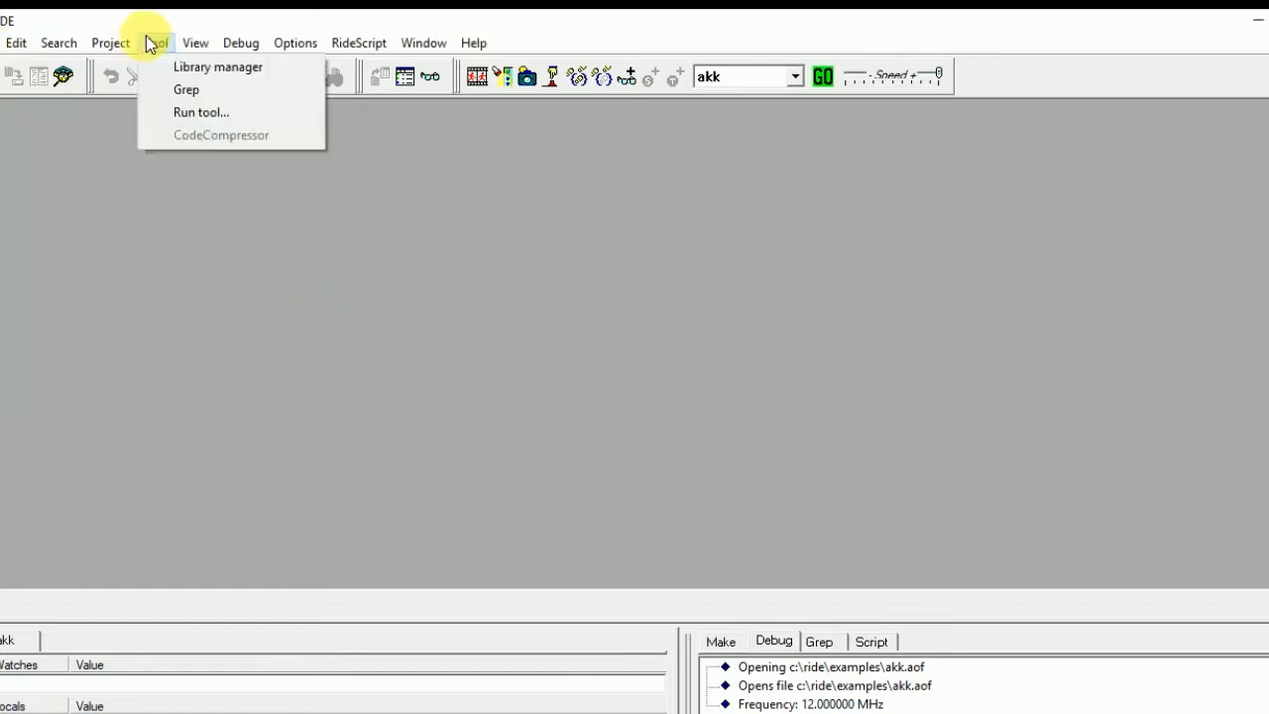
{"action": "left_click", "coordinate": [240, 42]}
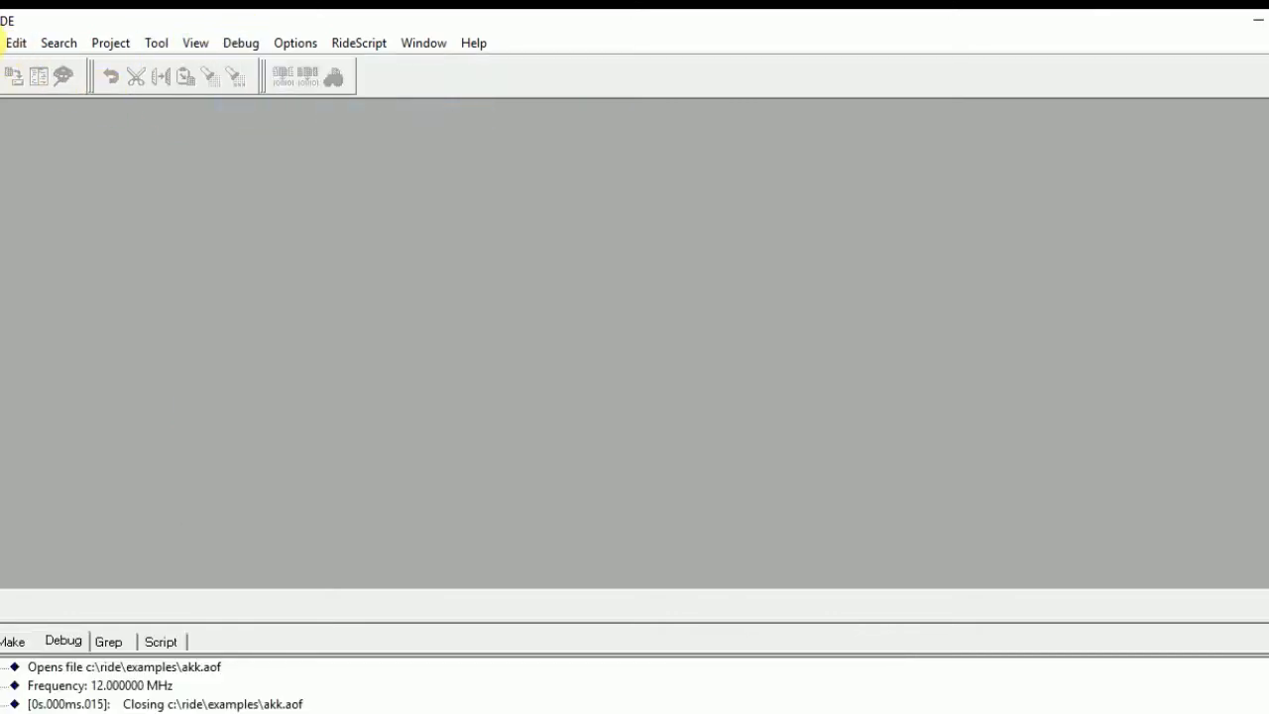
Step: Create a new Assembler Files document (untitled5.a51) through File > New
{"action": "left_click", "coordinate": [8, 28]}
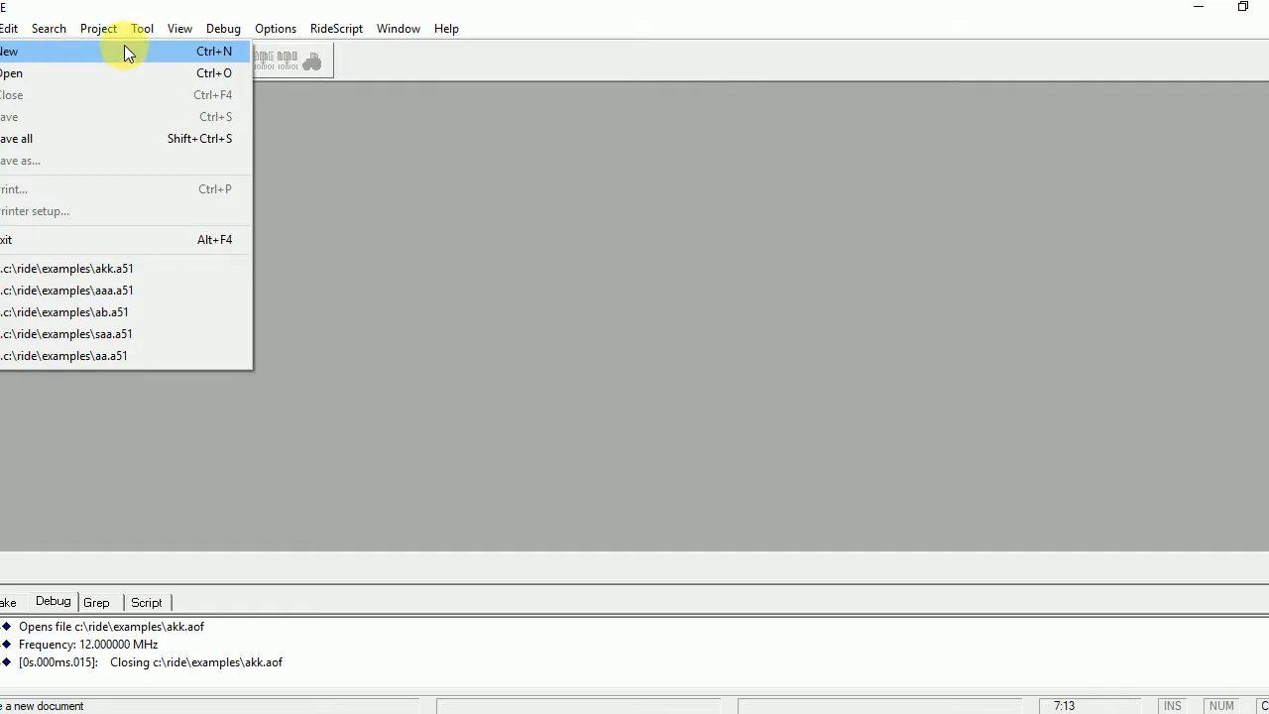
{"action": "left_click", "coordinate": [10, 51]}
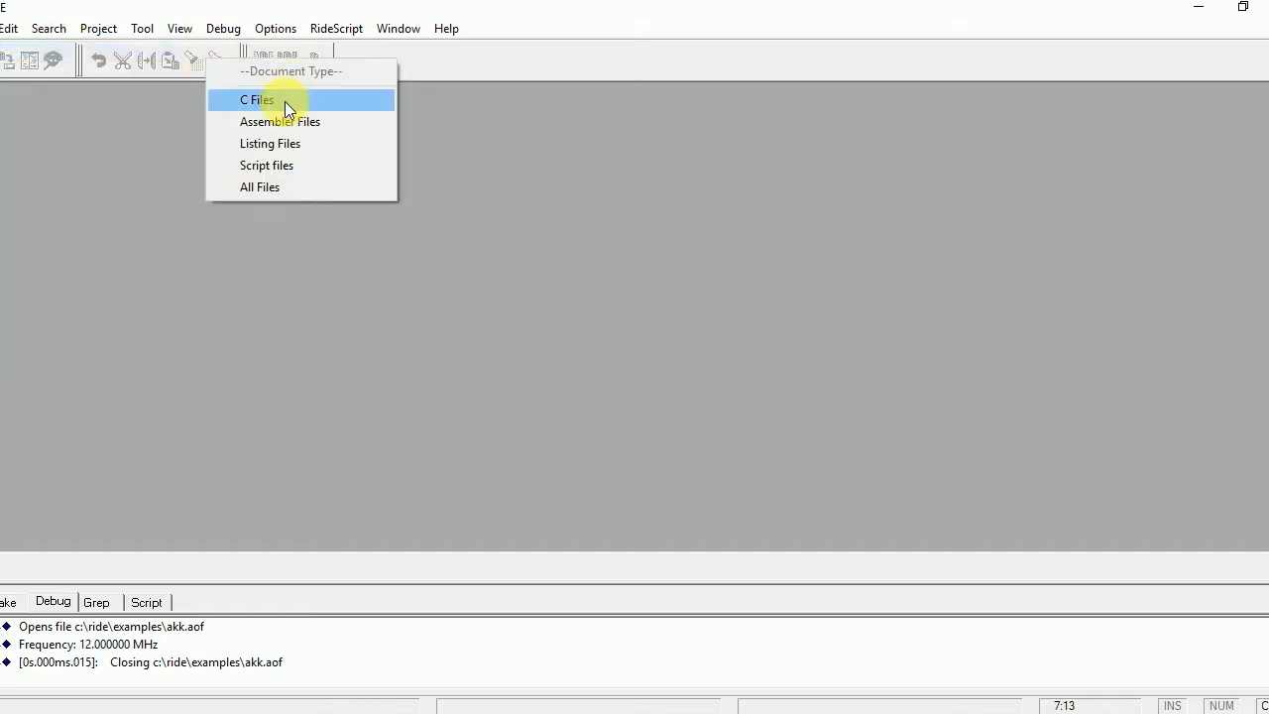
{"action": "mouse_move", "coordinate": [280, 120]}
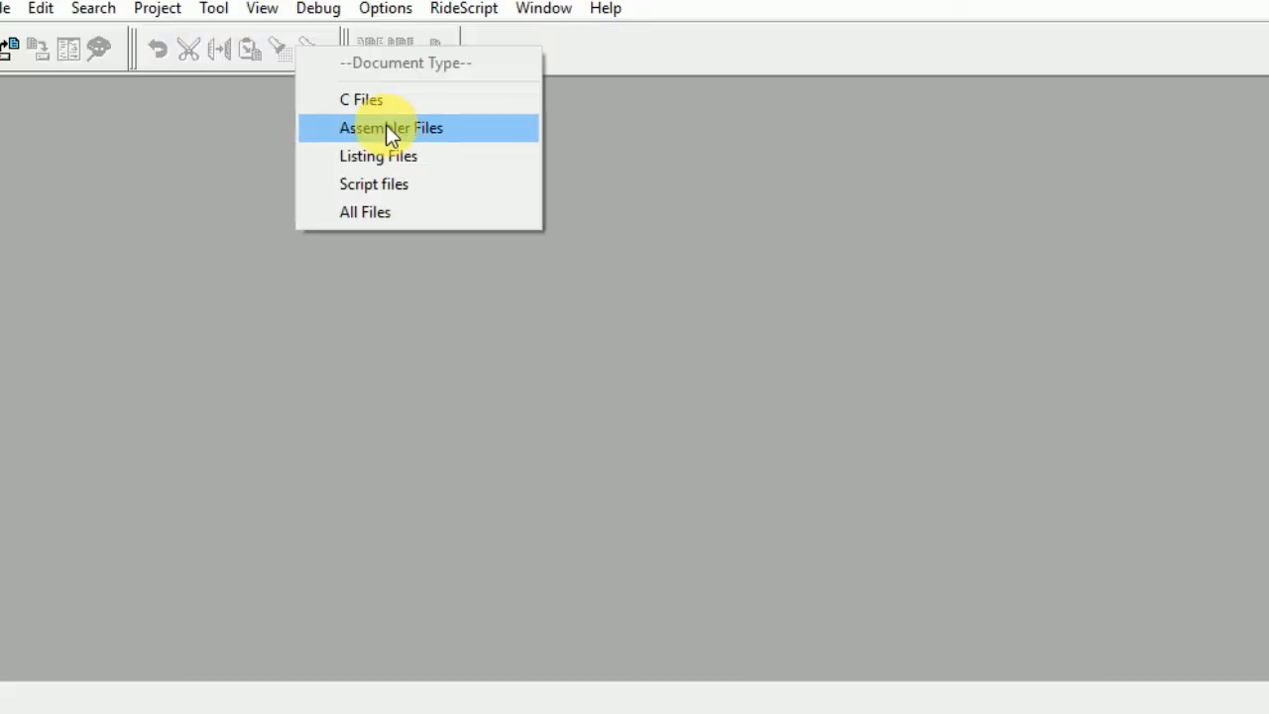
{"action": "left_click", "coordinate": [390, 127]}
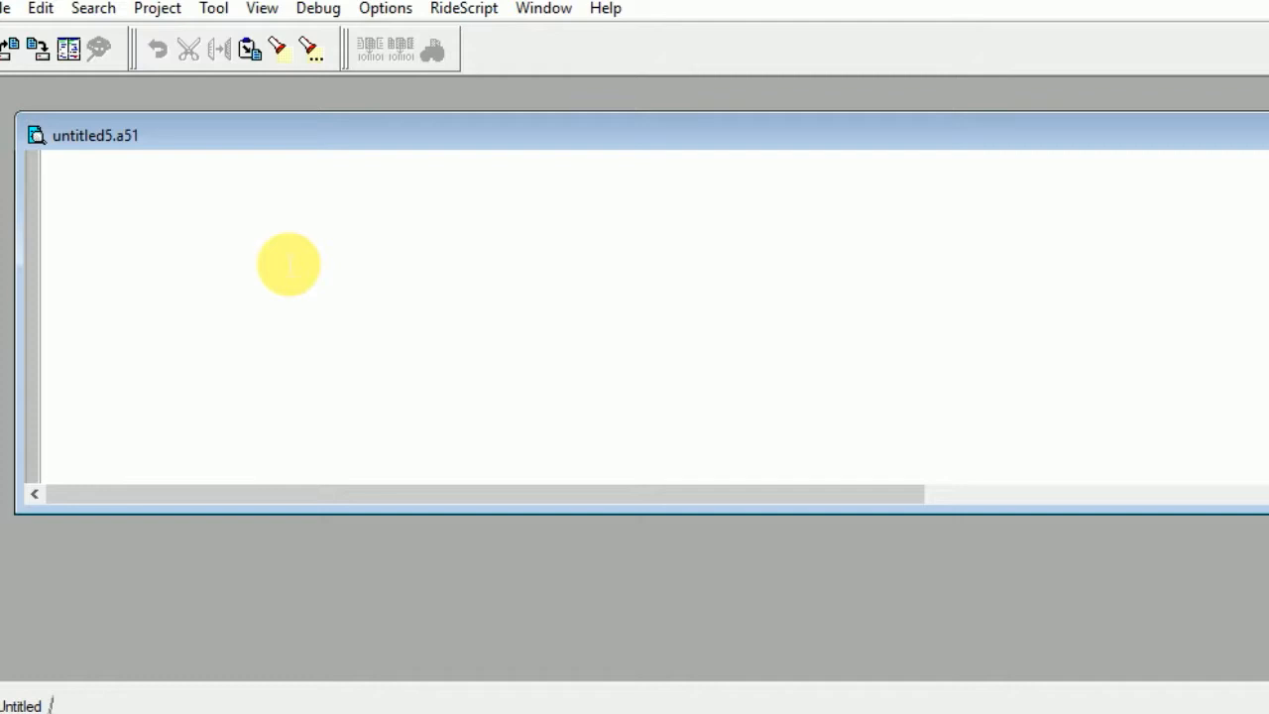
Step: Type the $MOD header line and MOV R0,#40H
{"action": "type", "text": "$MO"}
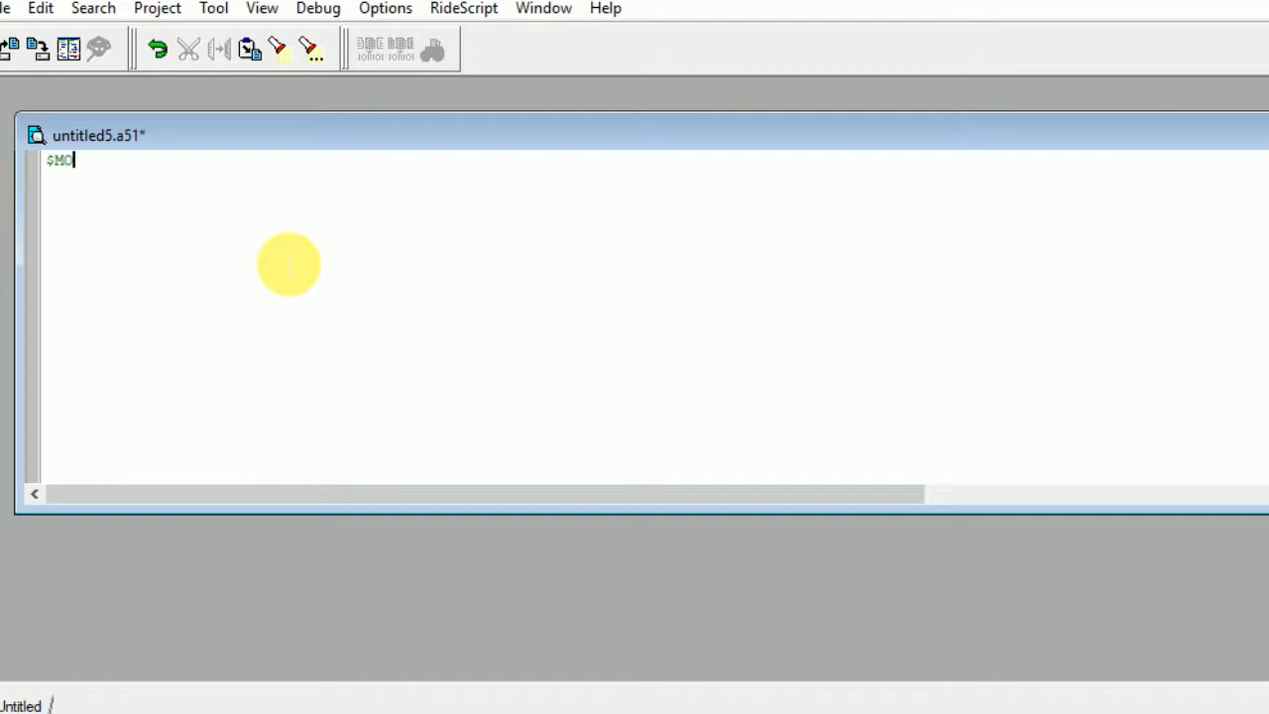
{"action": "type", "text": "D52"}
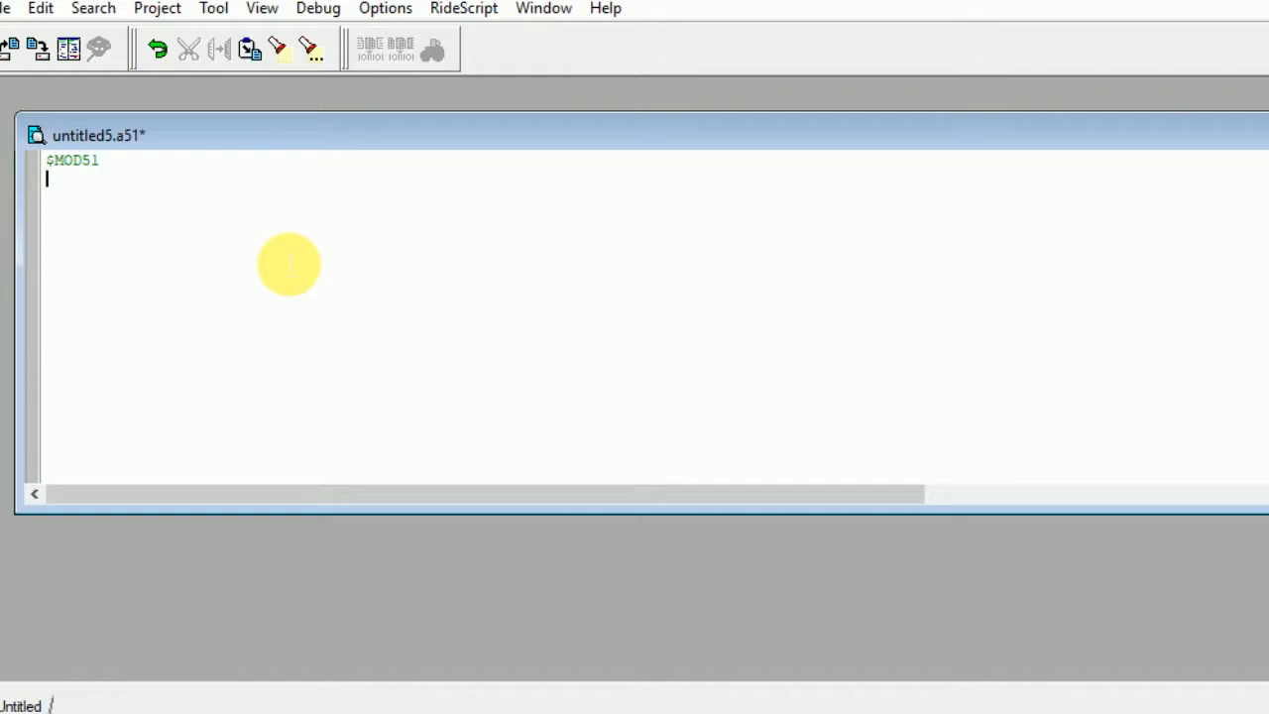
{"action": "type", "text": "M"}
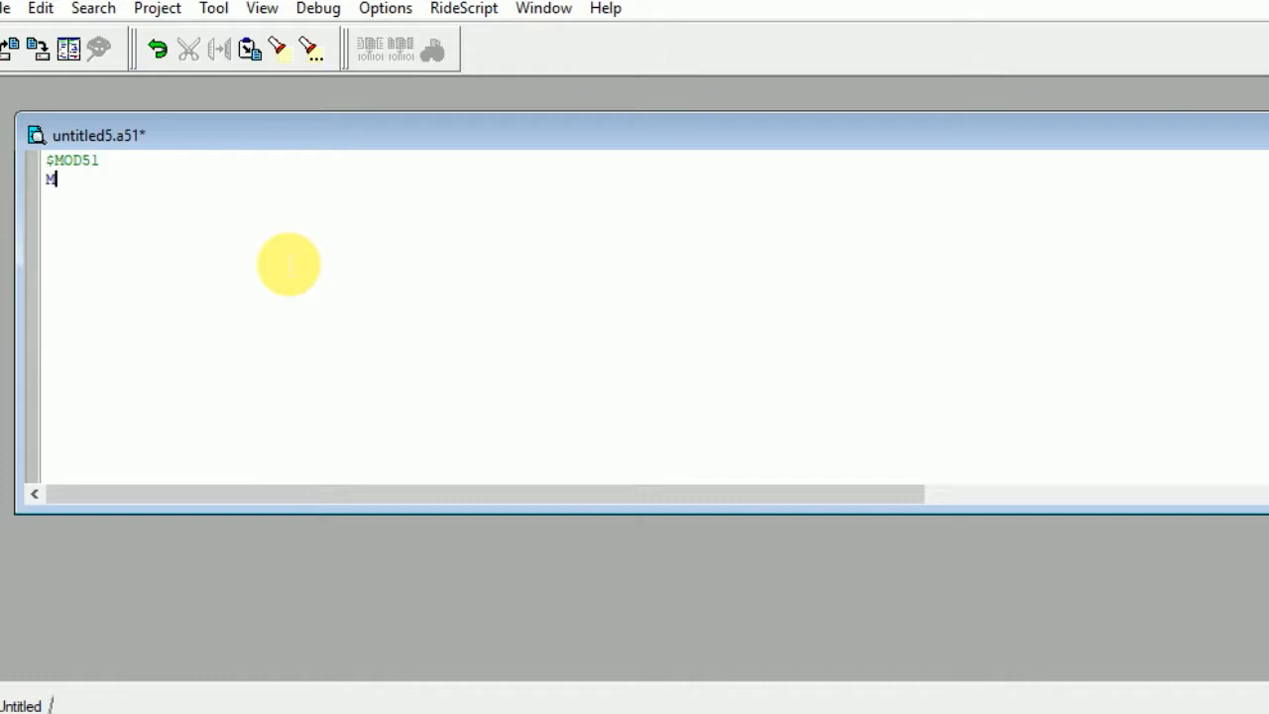
{"action": "type", "text": "OV R"}
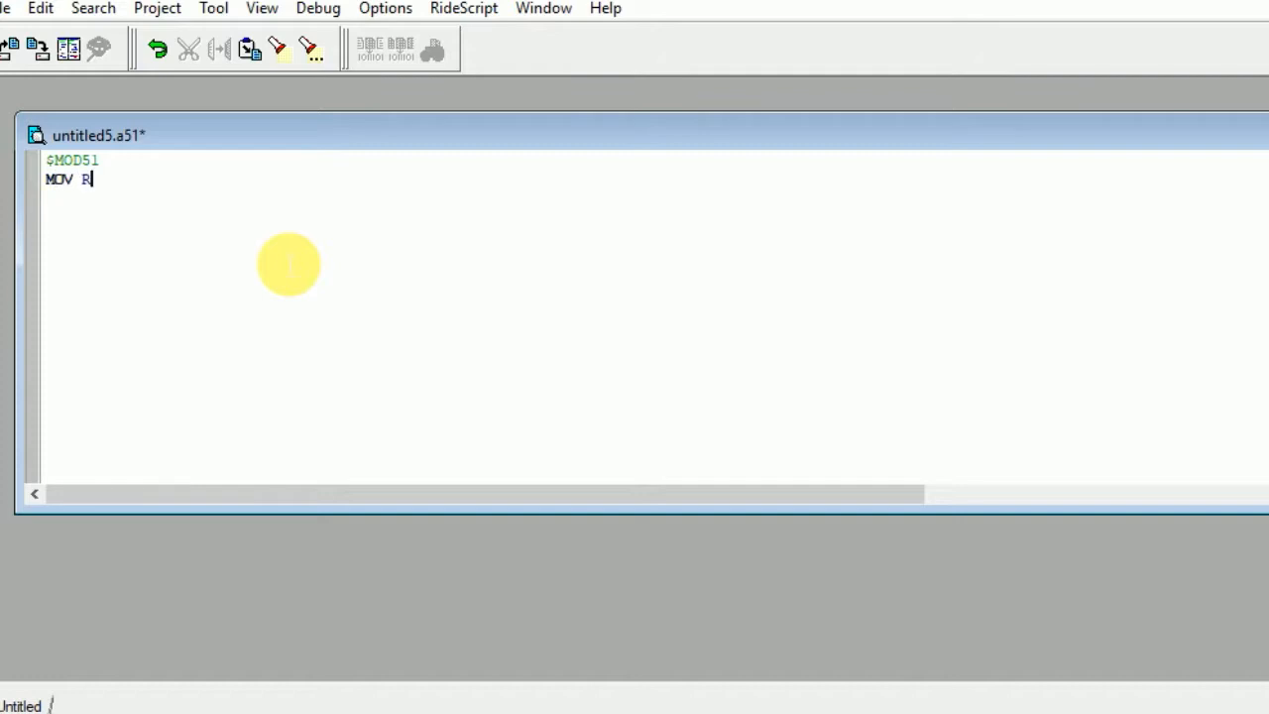
{"action": "type", "text": "0,"}
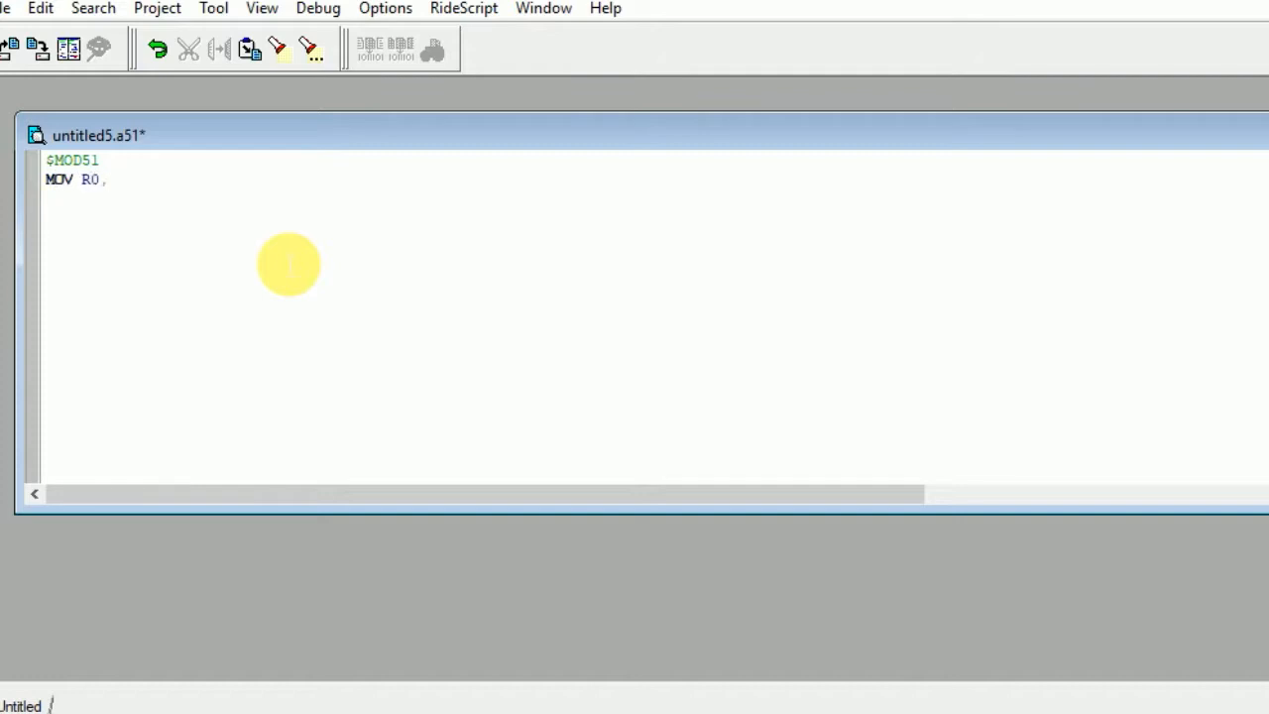
{"action": "type", "text": "#4"}
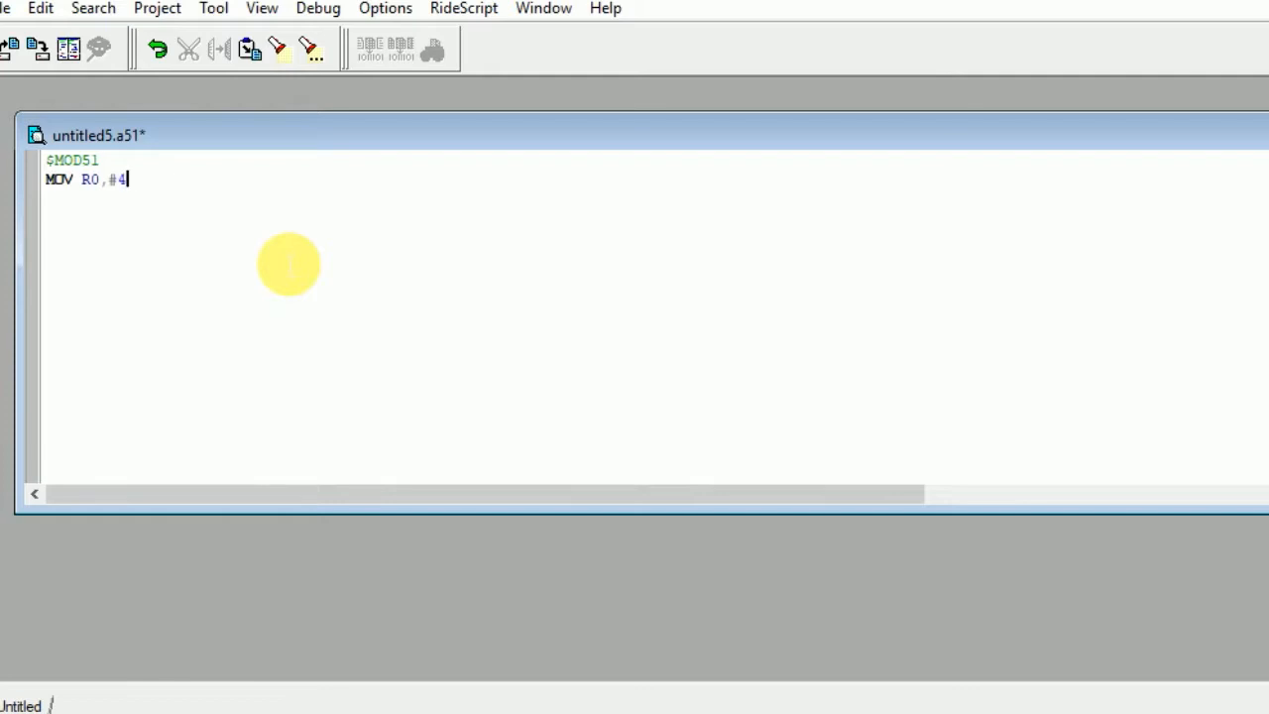
{"action": "type", "text": "0H"}
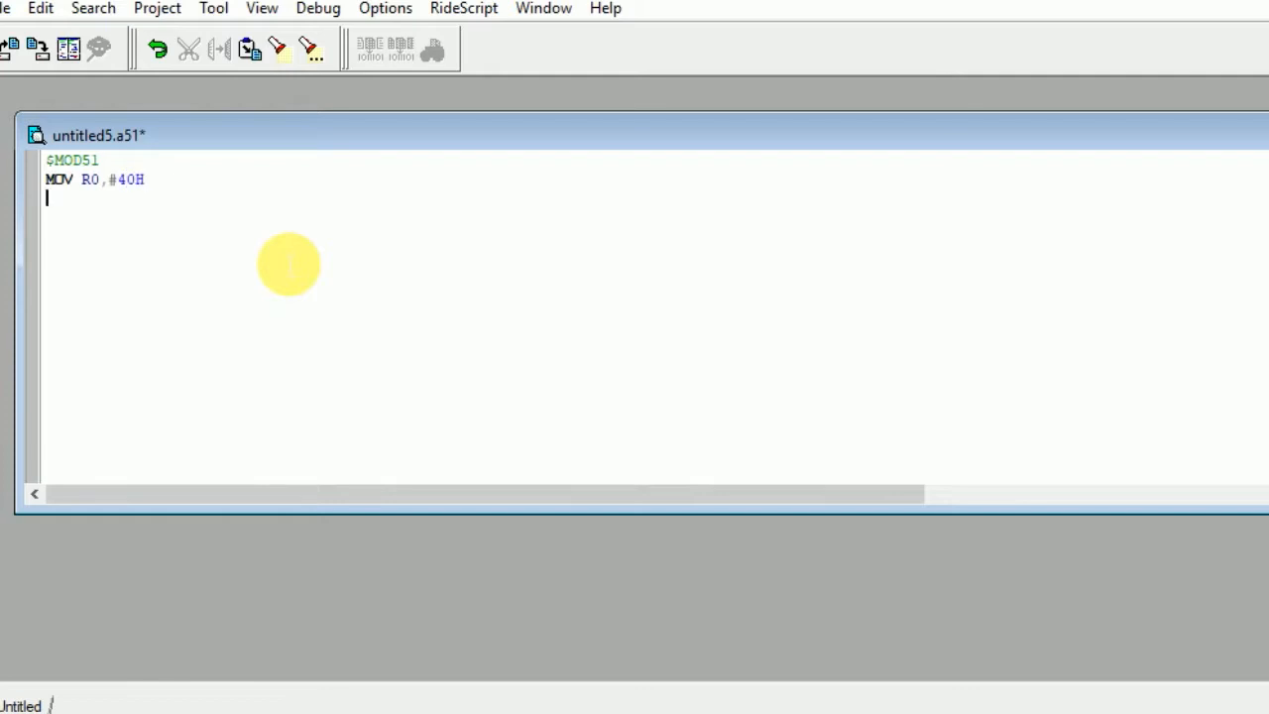
Step: Type MOV DPTR,#000H to point DPTR at external address 0000H
{"action": "type", "text": "MOV"}
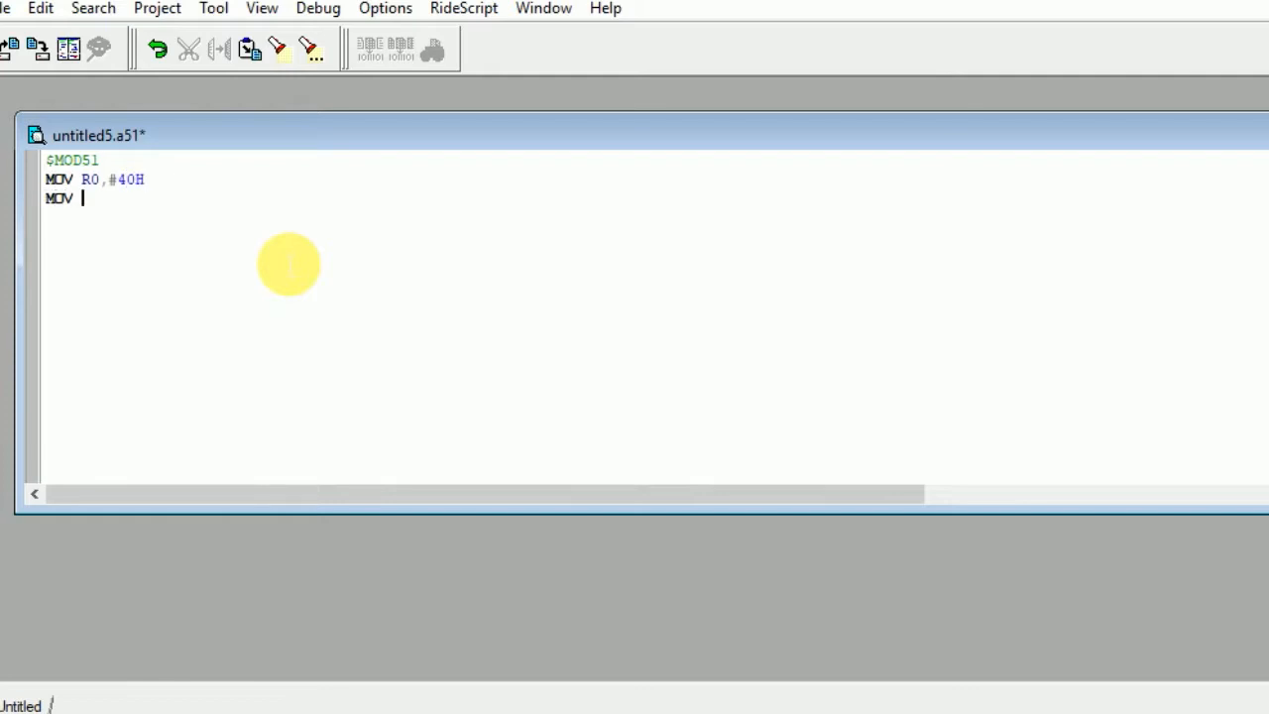
{"action": "type", "text": "DPT"}
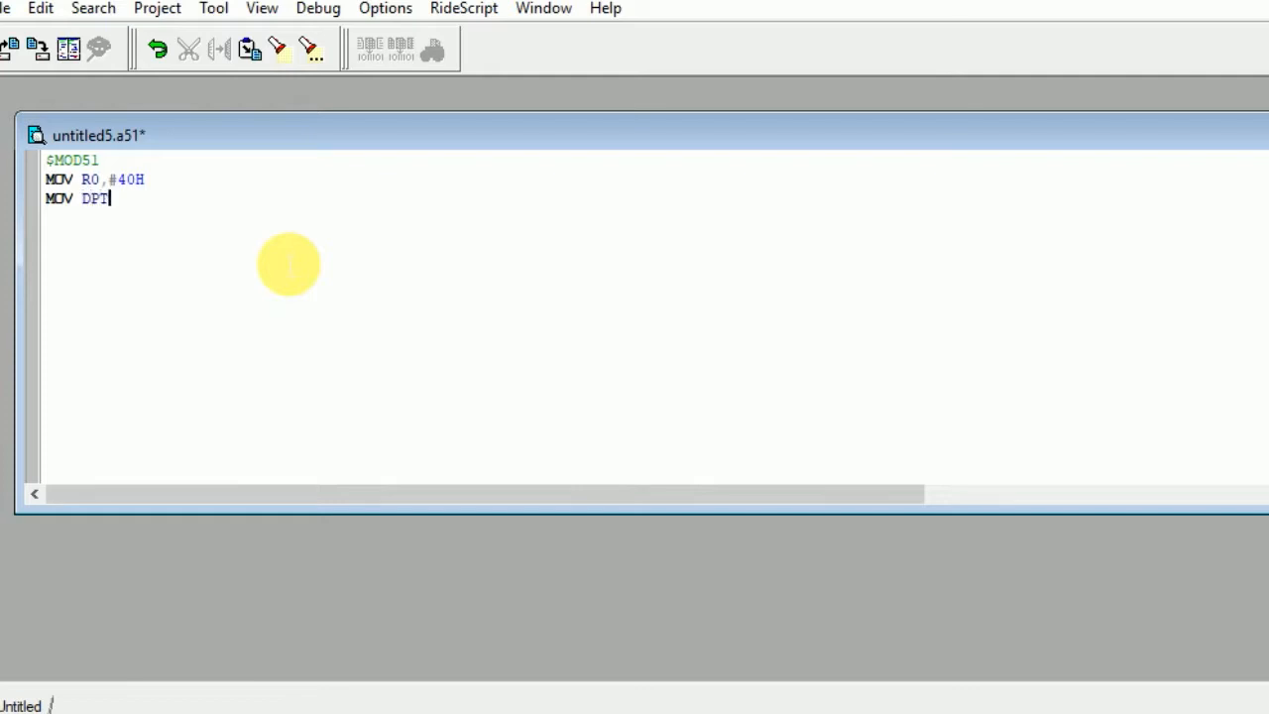
{"action": "type", "text": "R,"}
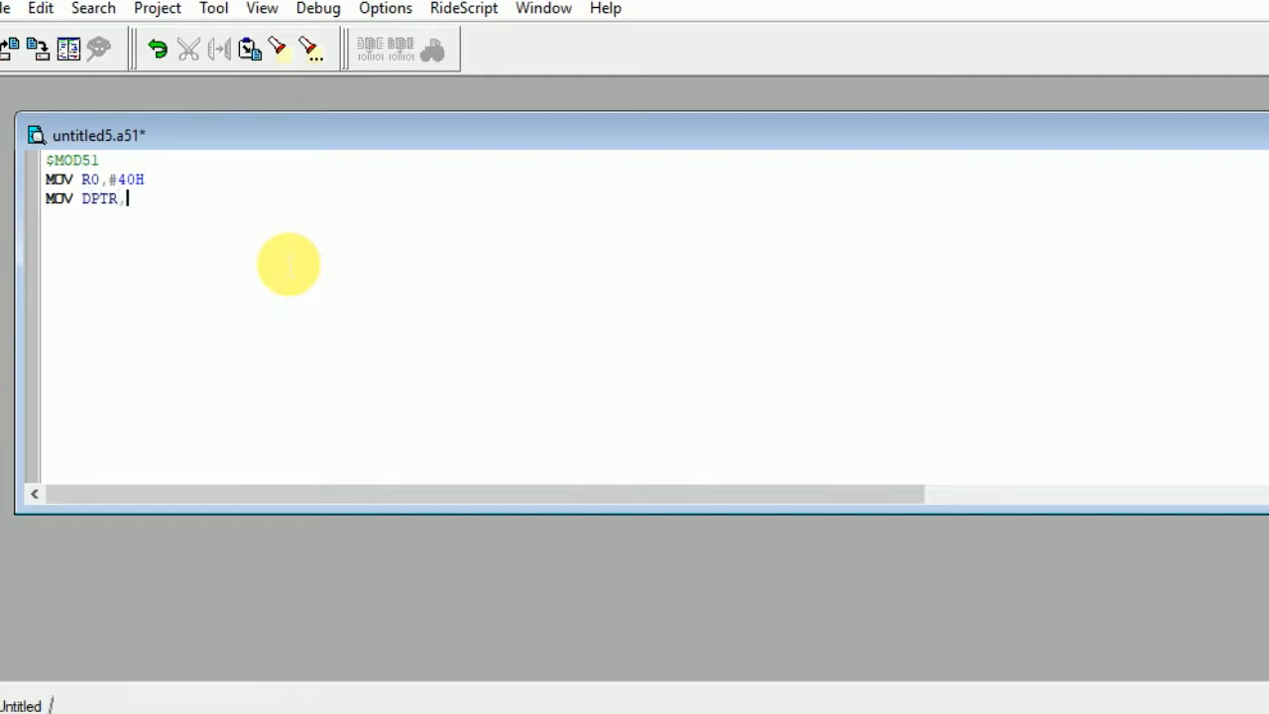
{"action": "type", "text": "#"}
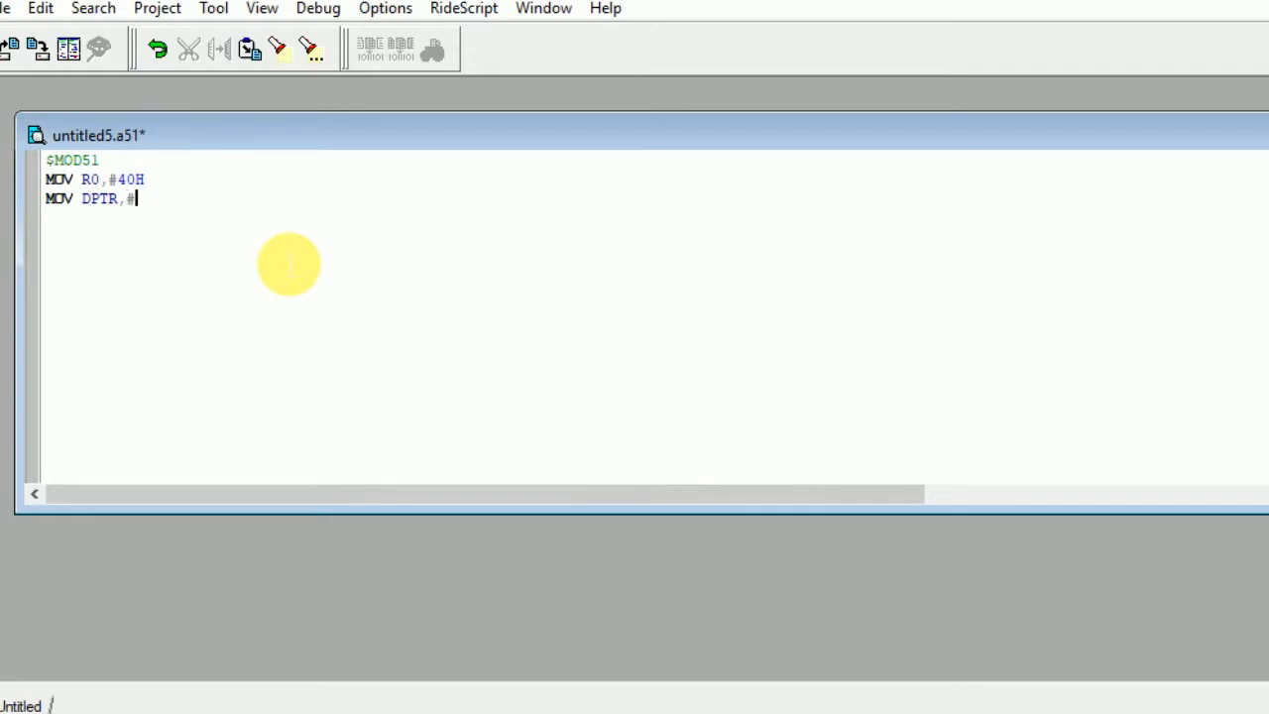
{"action": "type", "text": "000"}
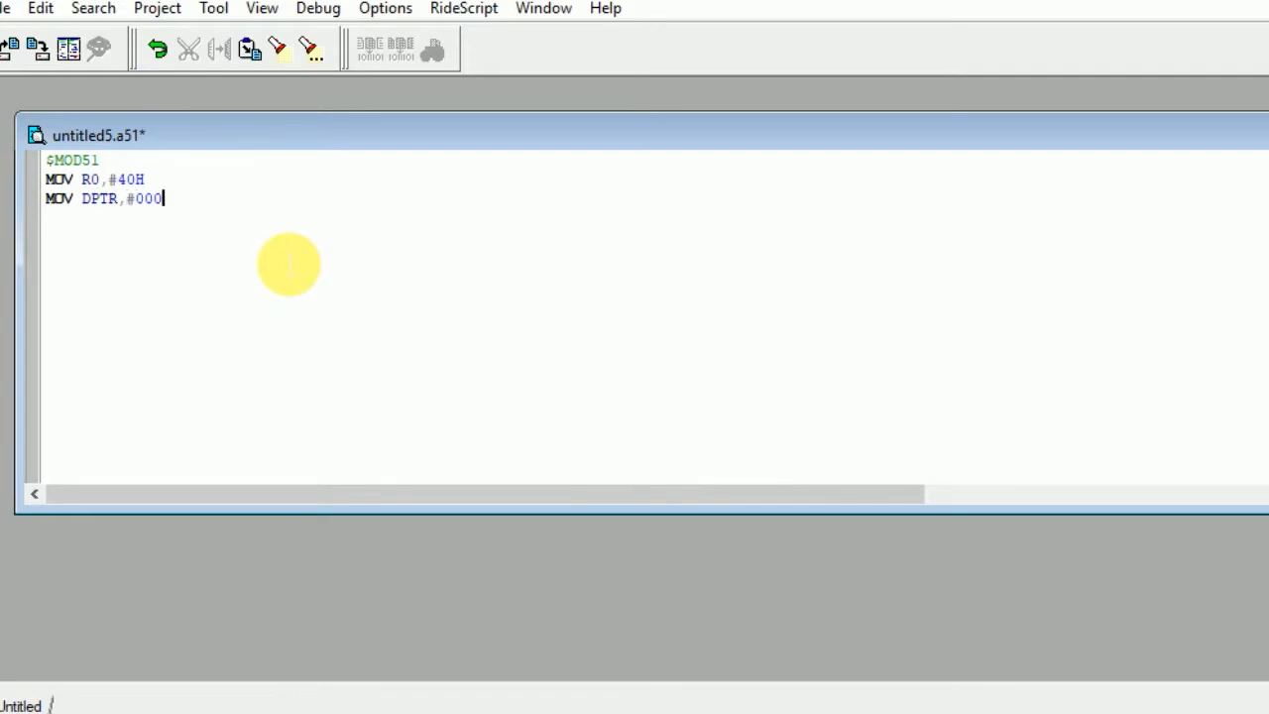
{"action": "type", "text": "H"}
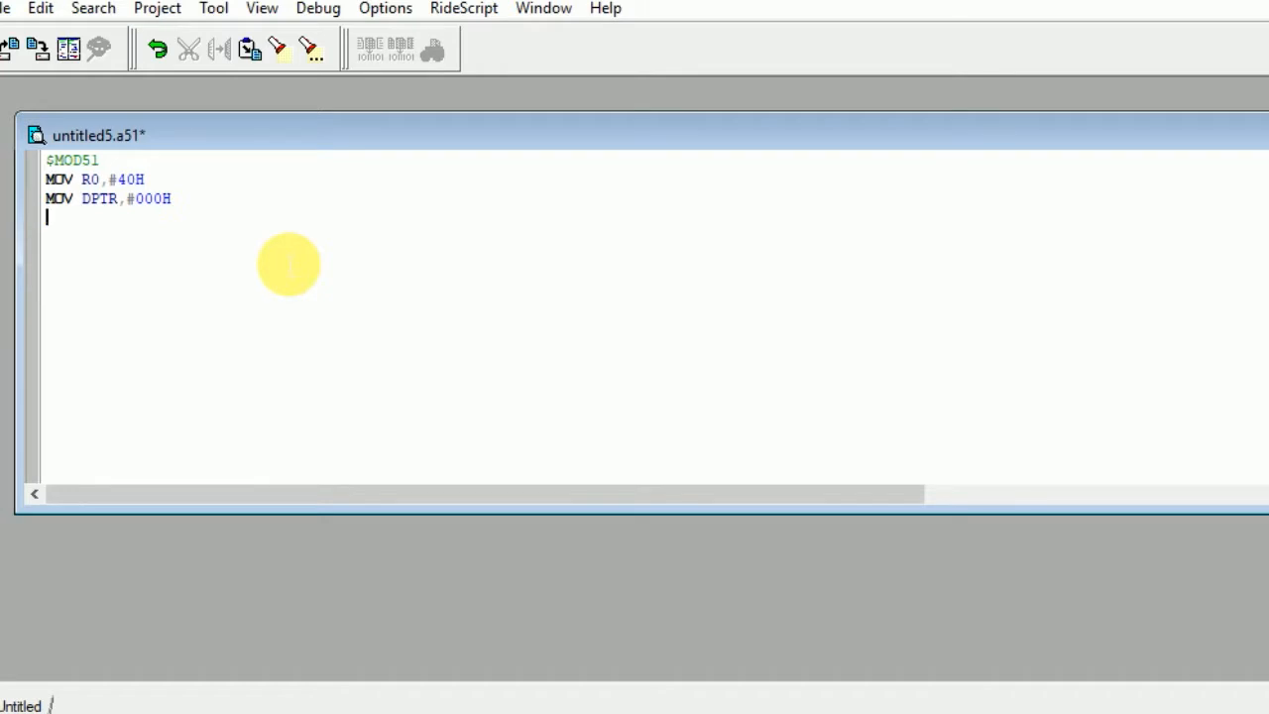
{"action": "type", "text": "MOV"}
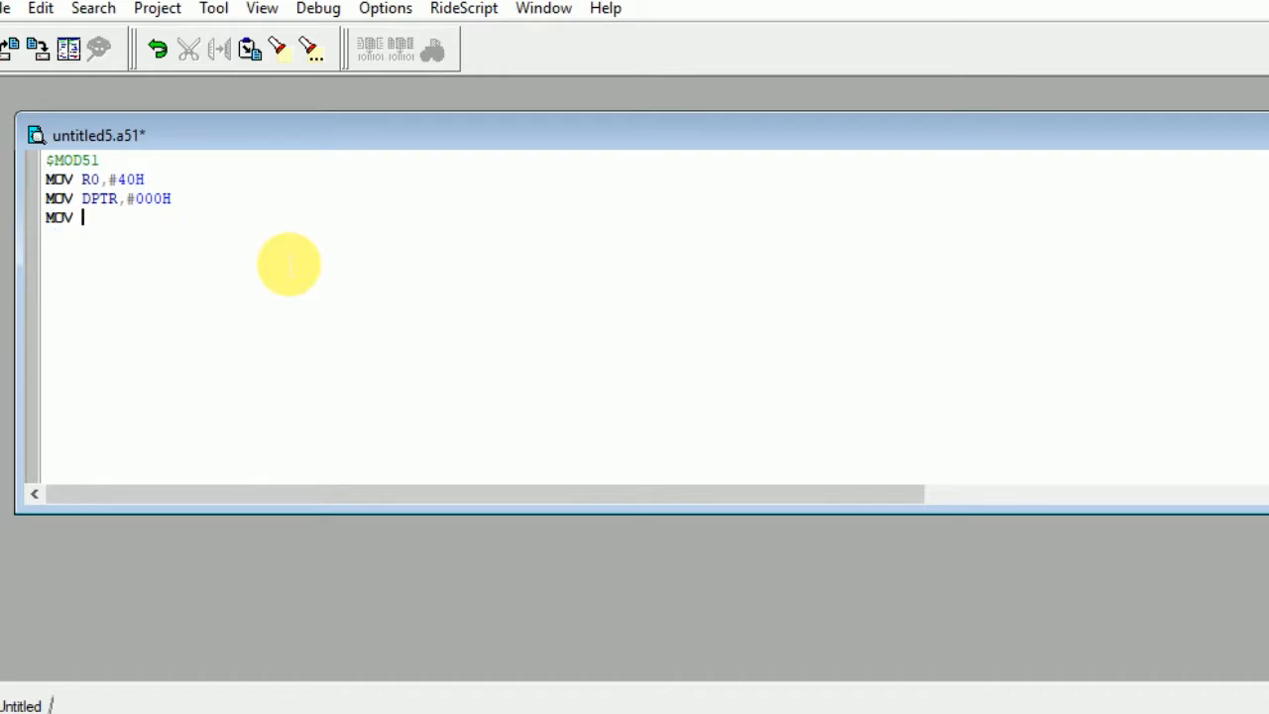
{"action": "type", "text": "R1"}
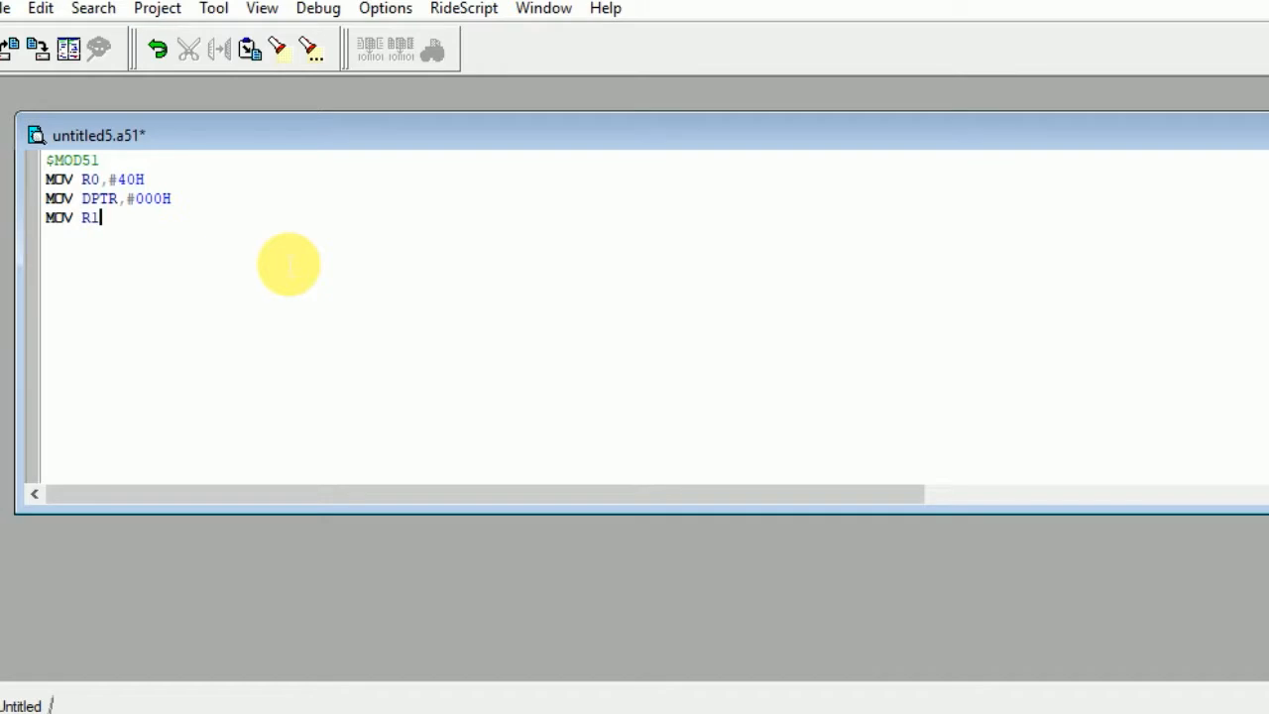
{"action": "type", "text": ",#"}
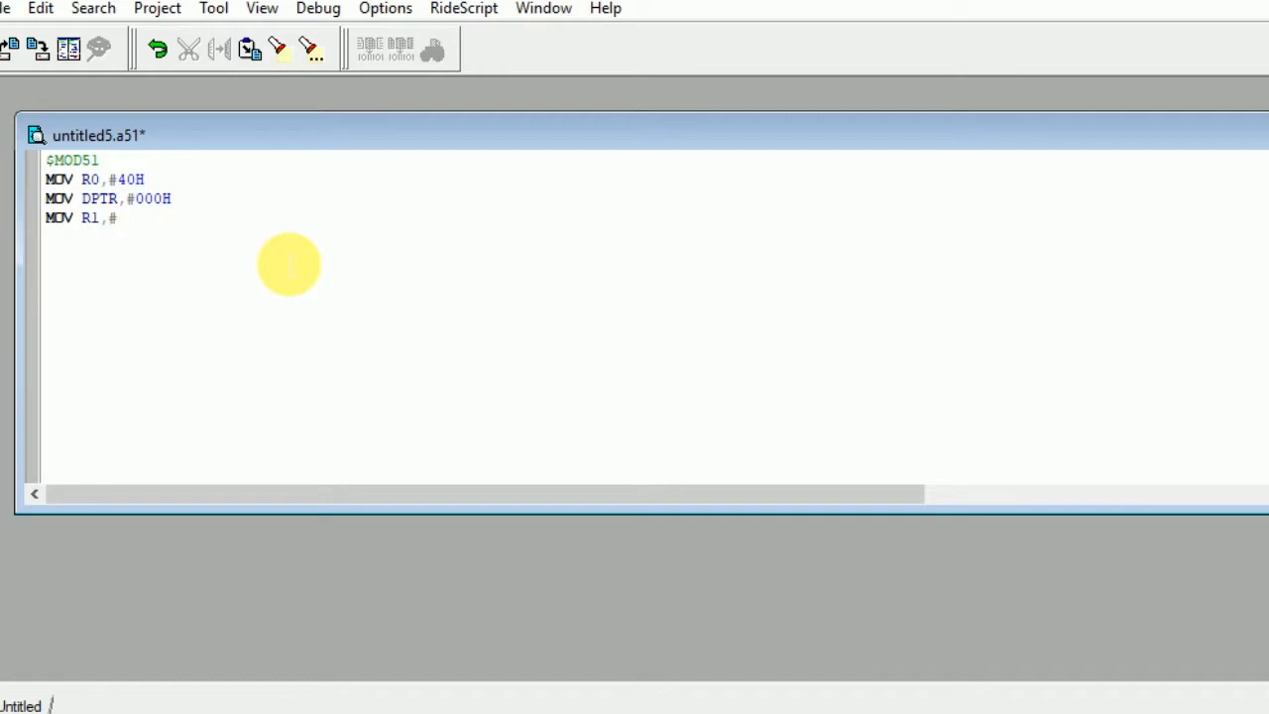
{"action": "type", "text": "5H"}
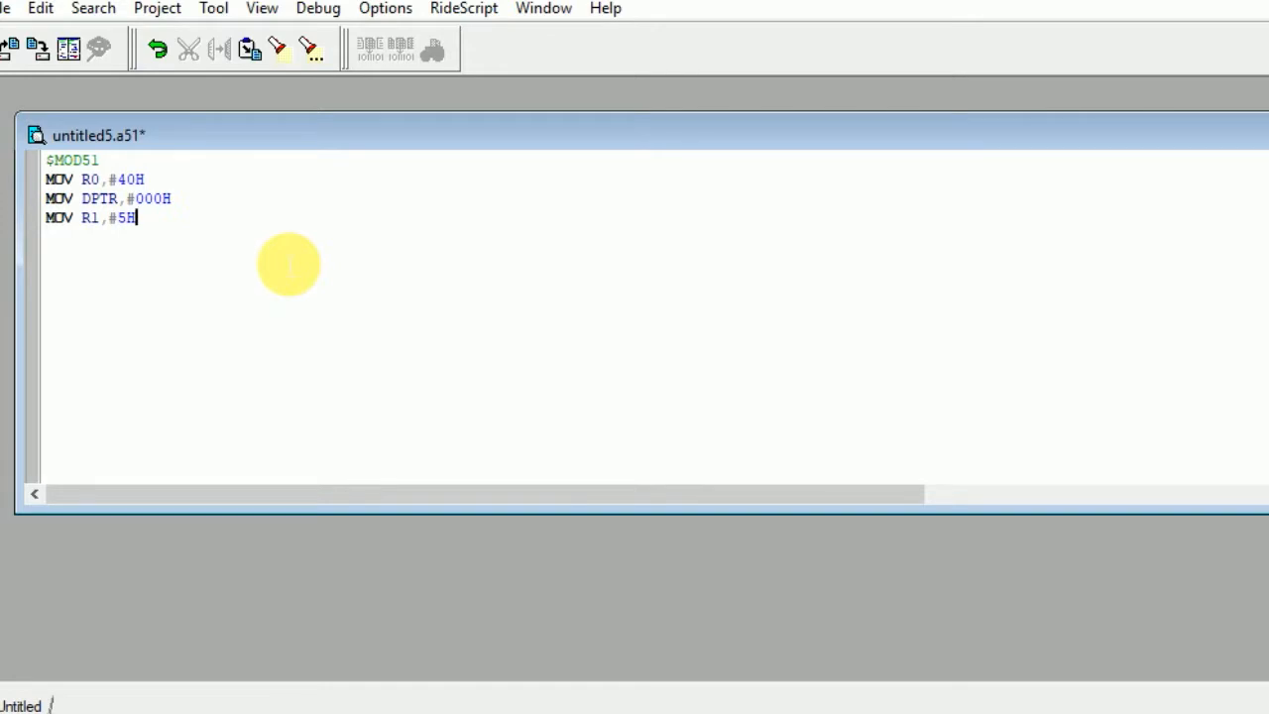
{"action": "type", "text": "LOO"}
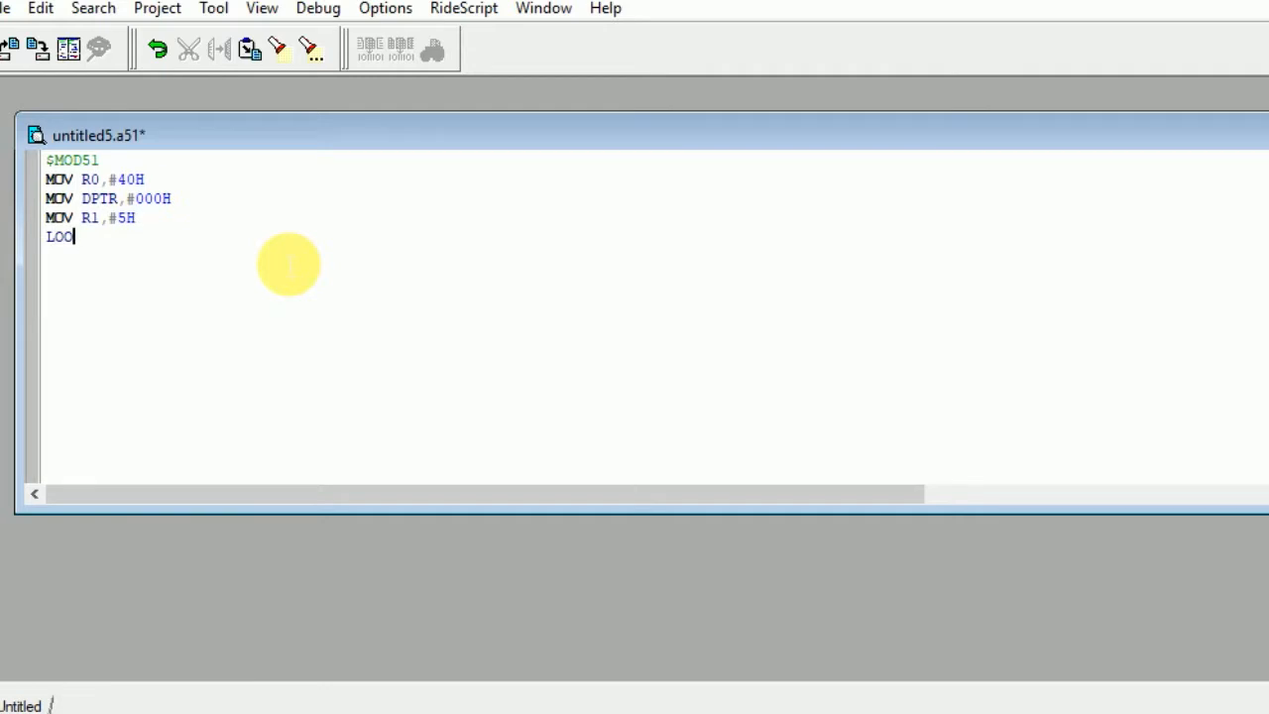
{"action": "type", "text": "P:"}
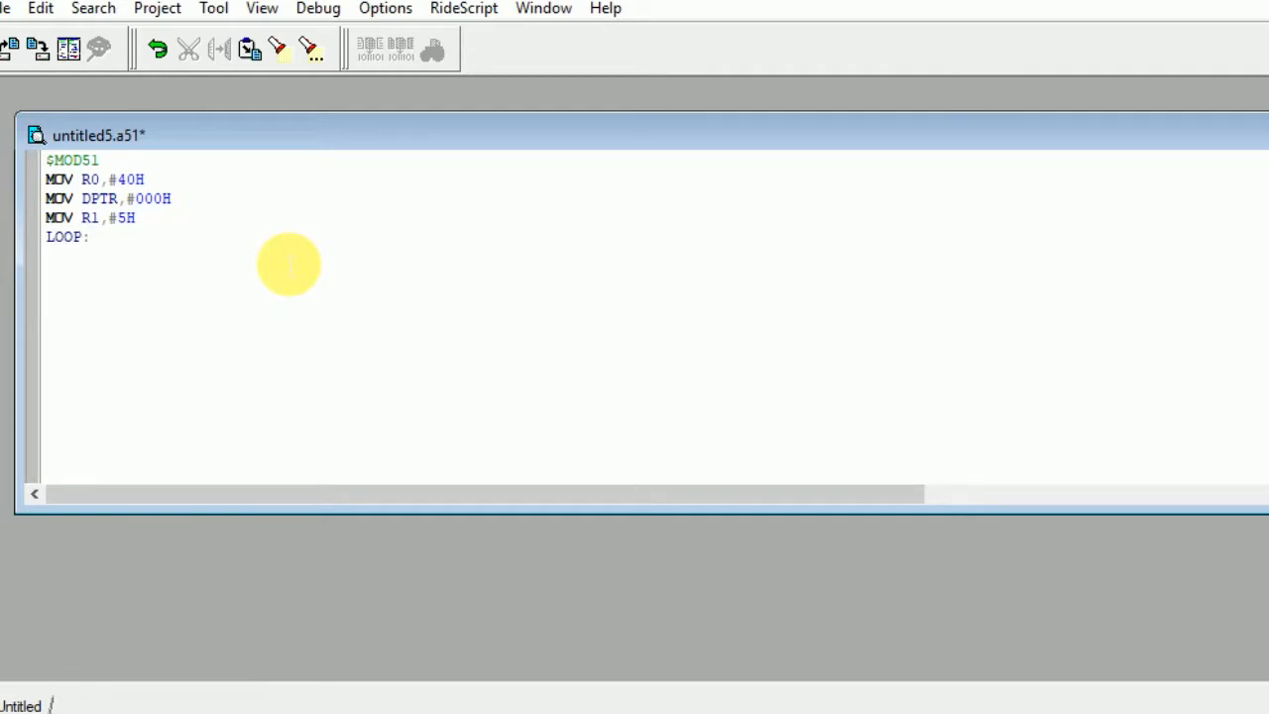
{"action": "type", "text": "MOV"}
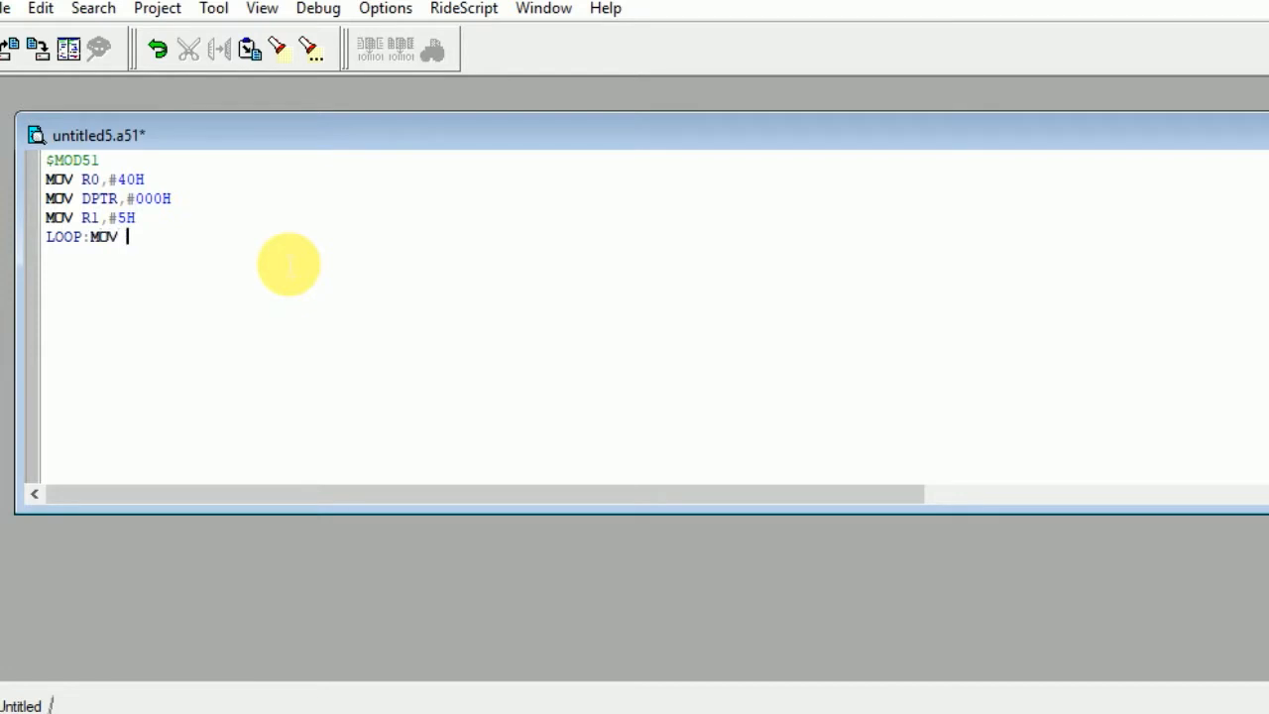
{"action": "type", "text": "A,"}
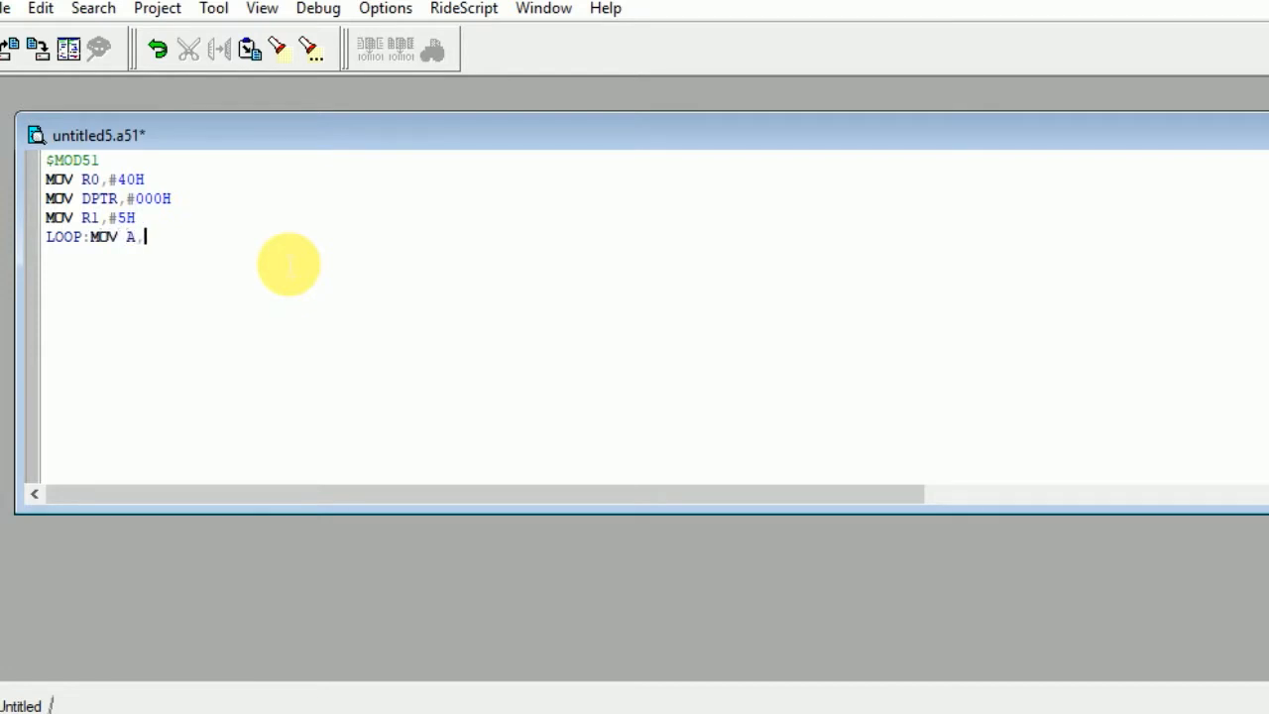
{"action": "type", "text": "@R0"}
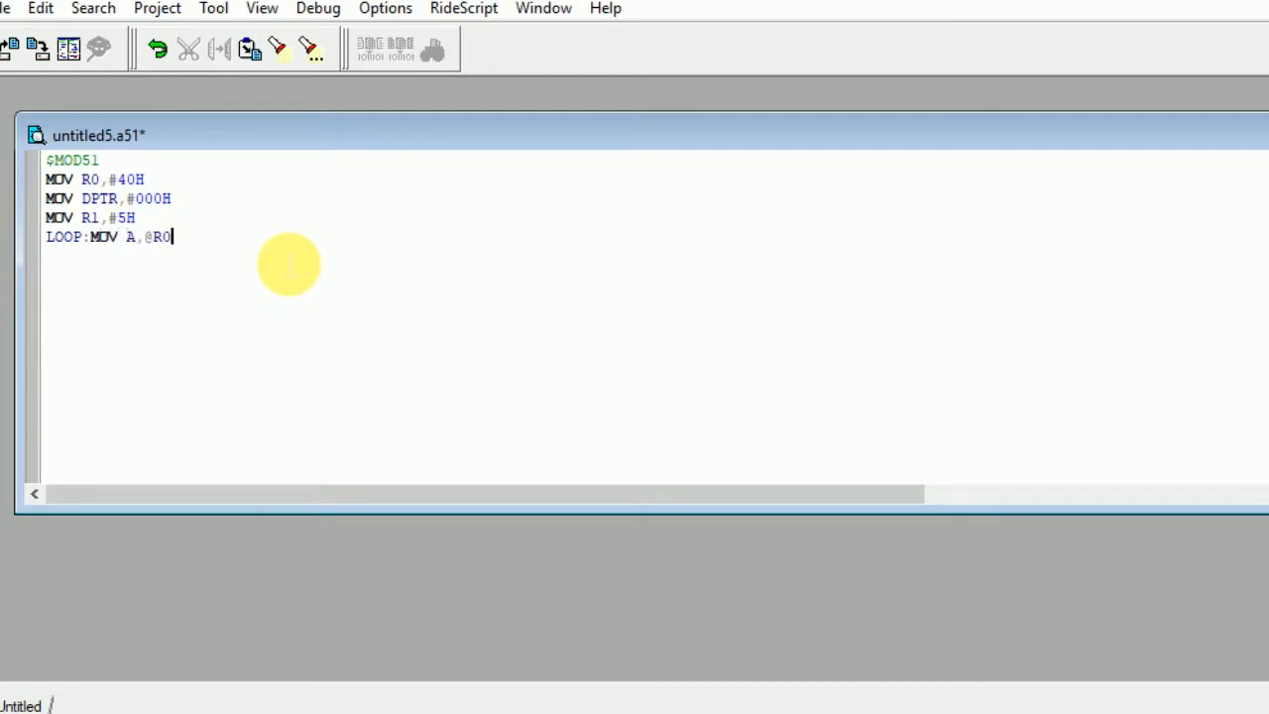
{"action": "key", "text": "enter"}
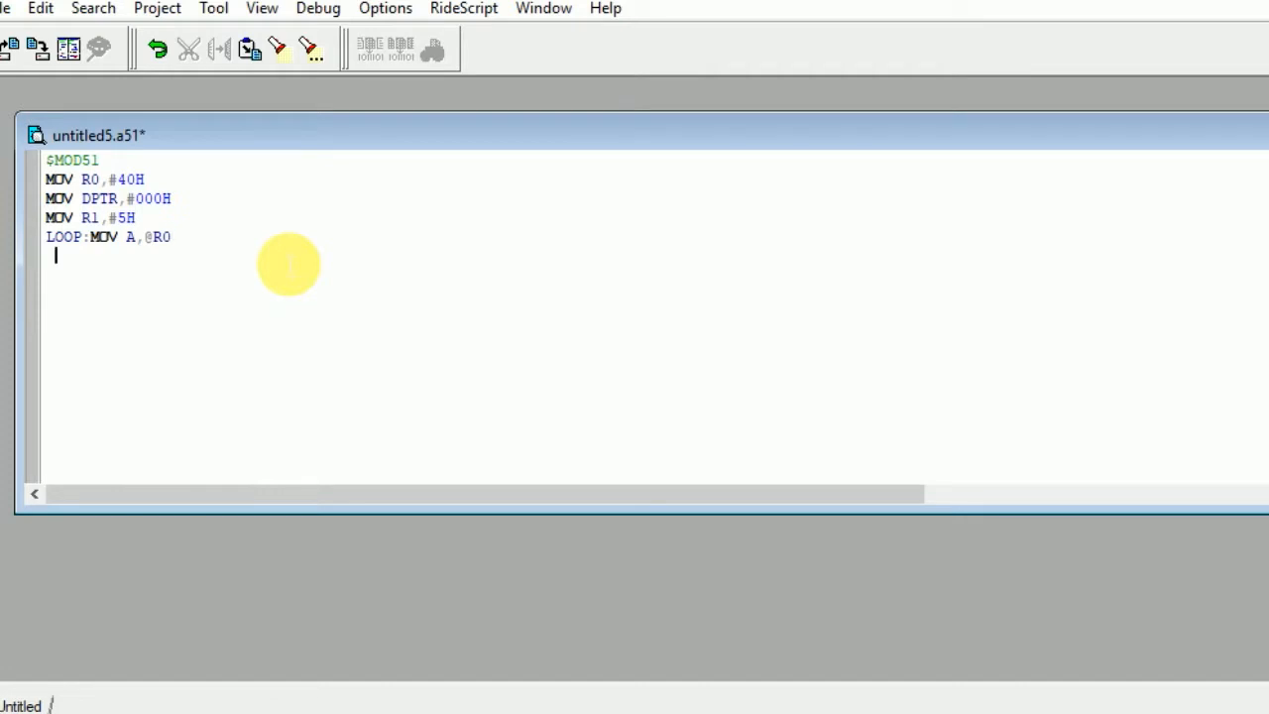
{"action": "type", "text": "MO"}
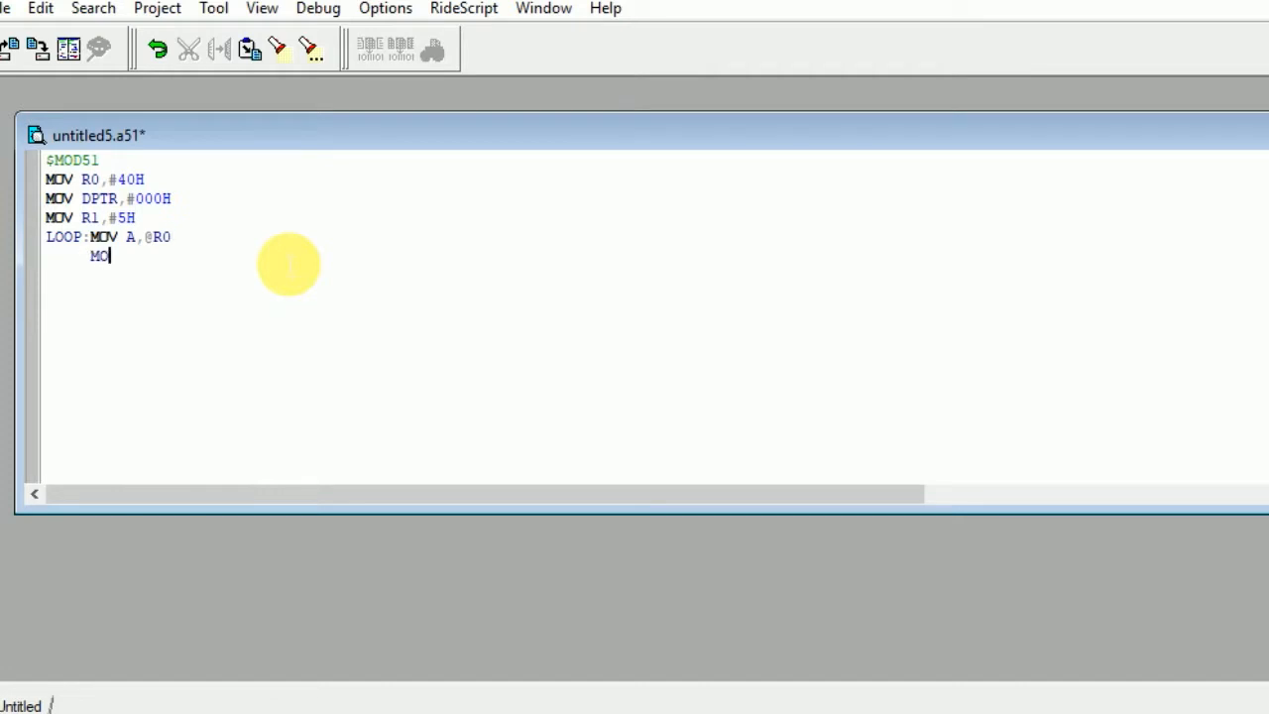
{"action": "type", "text": "VX"}
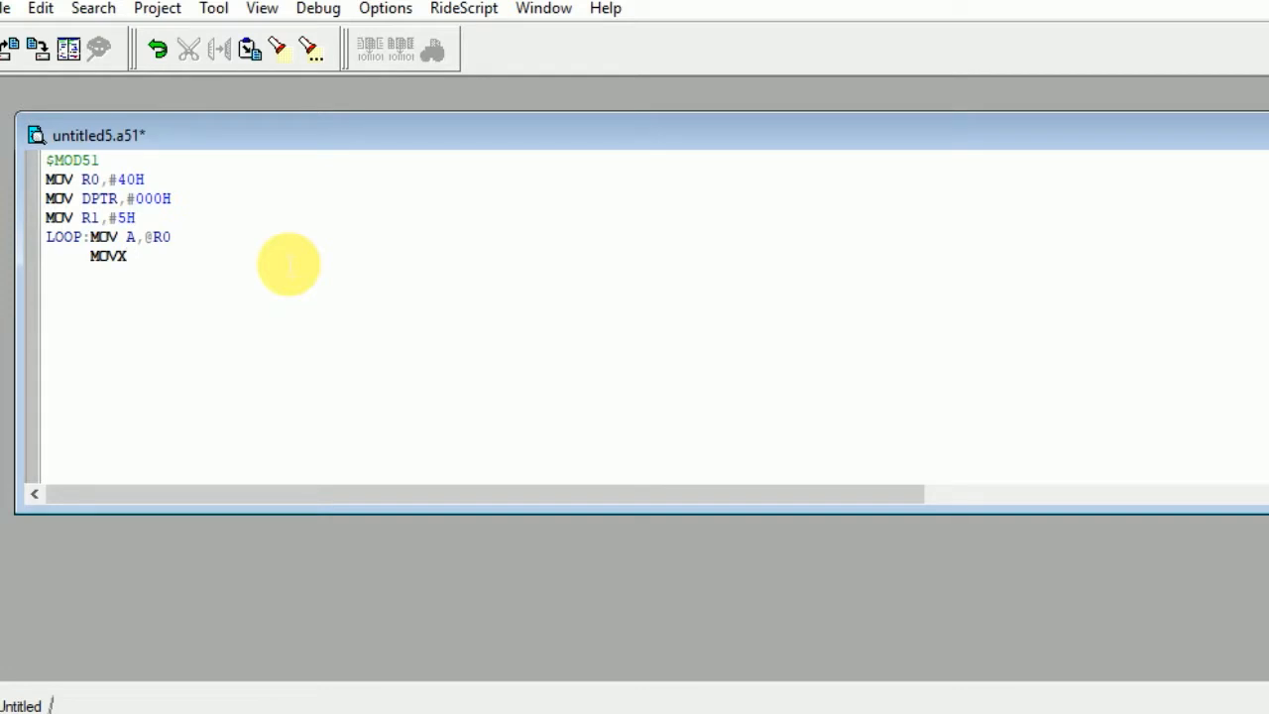
{"action": "type", "text": "@DPTR"}
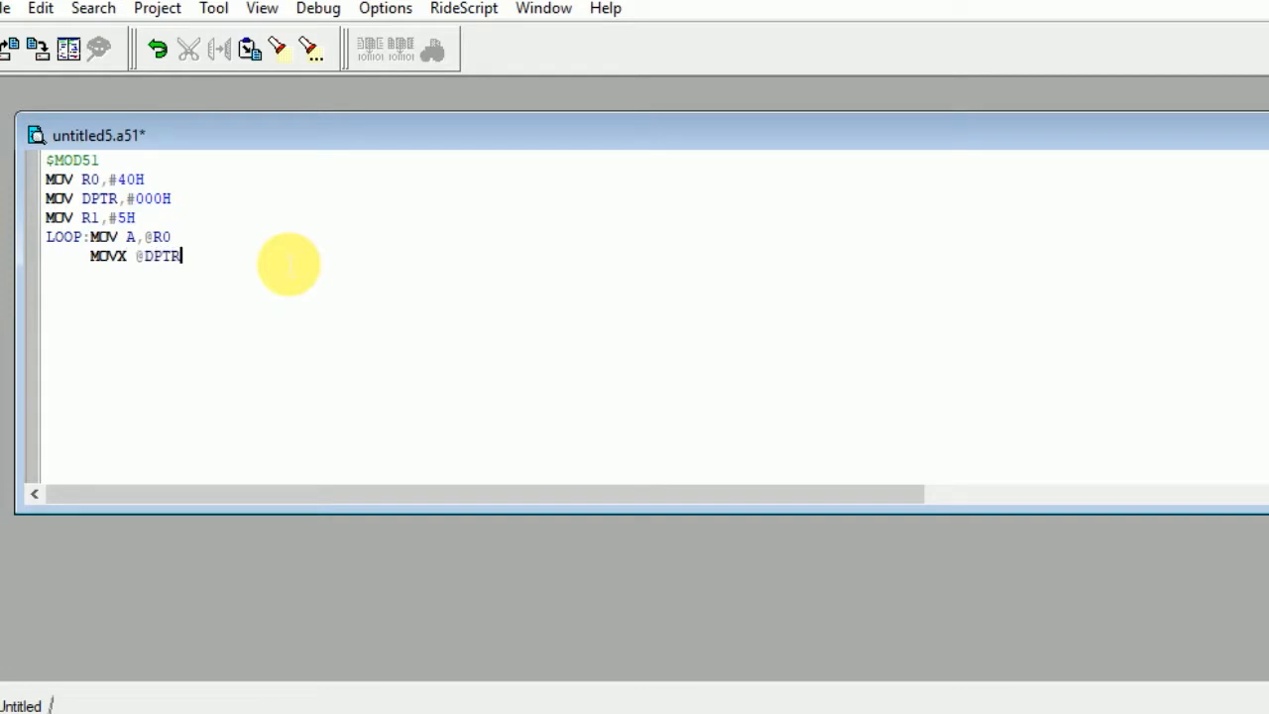
{"action": "type", "text": ",A"}
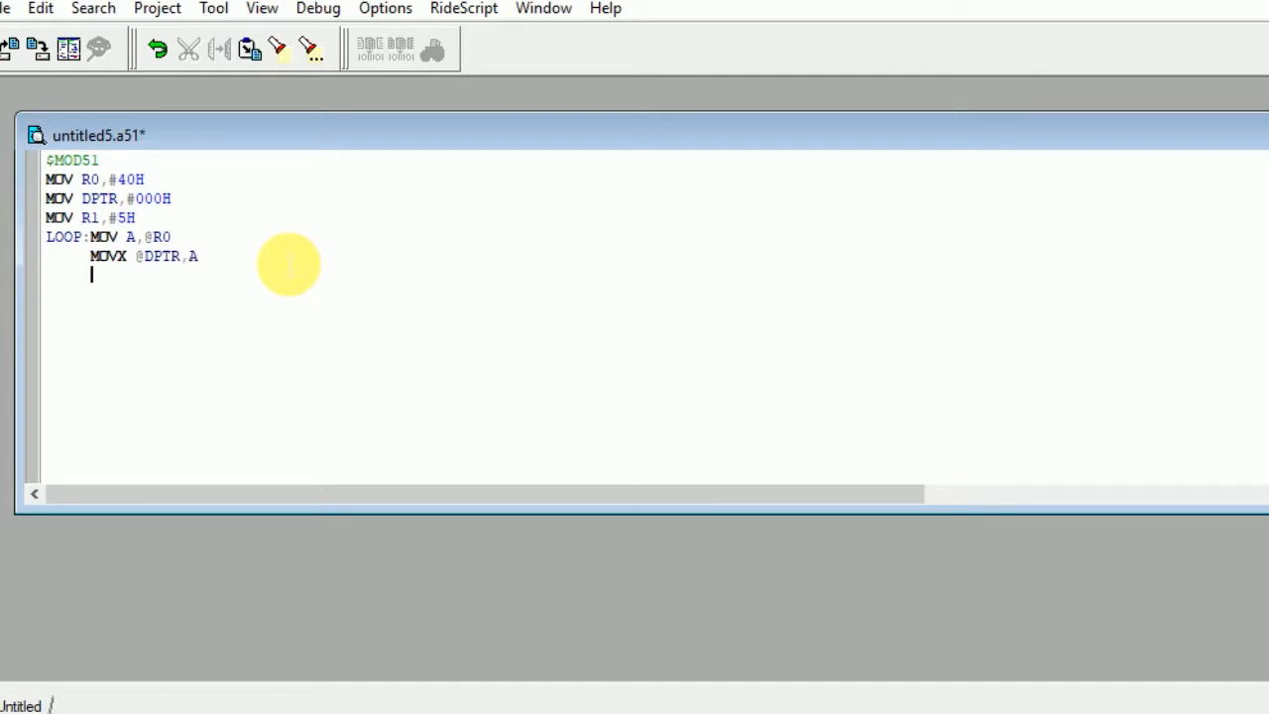
{"action": "type", "text": "INC R0"}
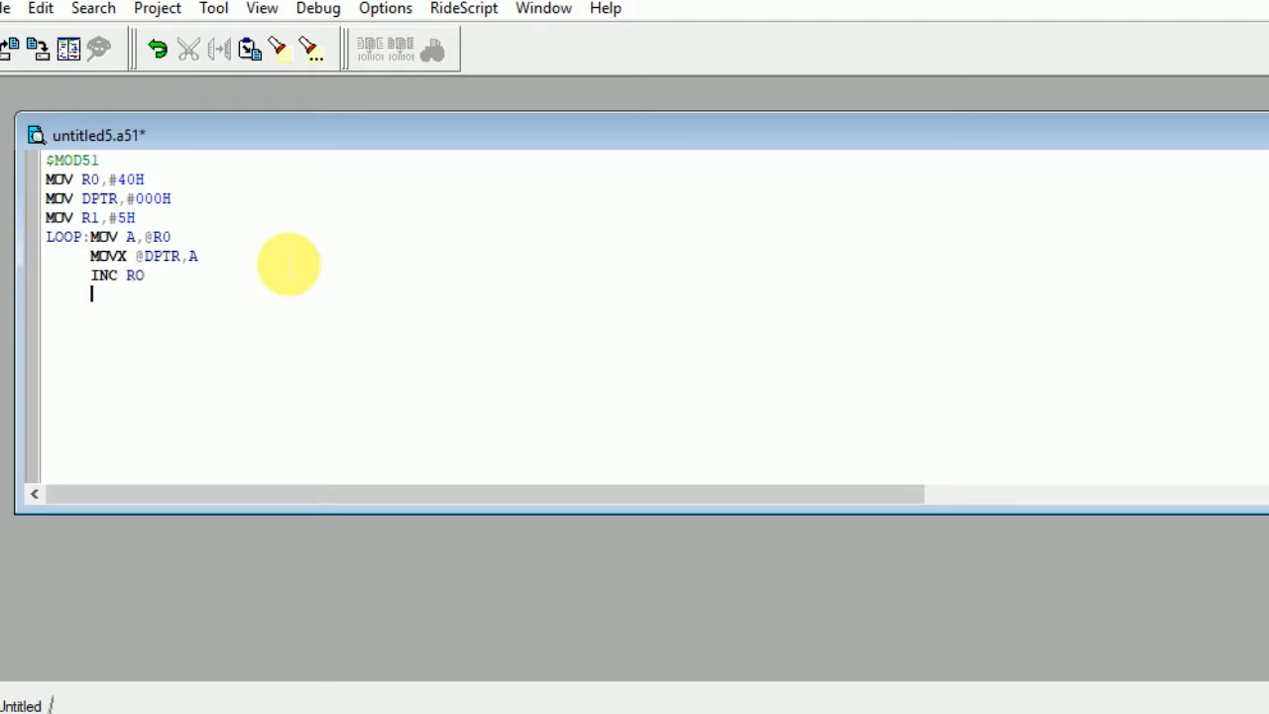
{"action": "type", "text": "INC"}
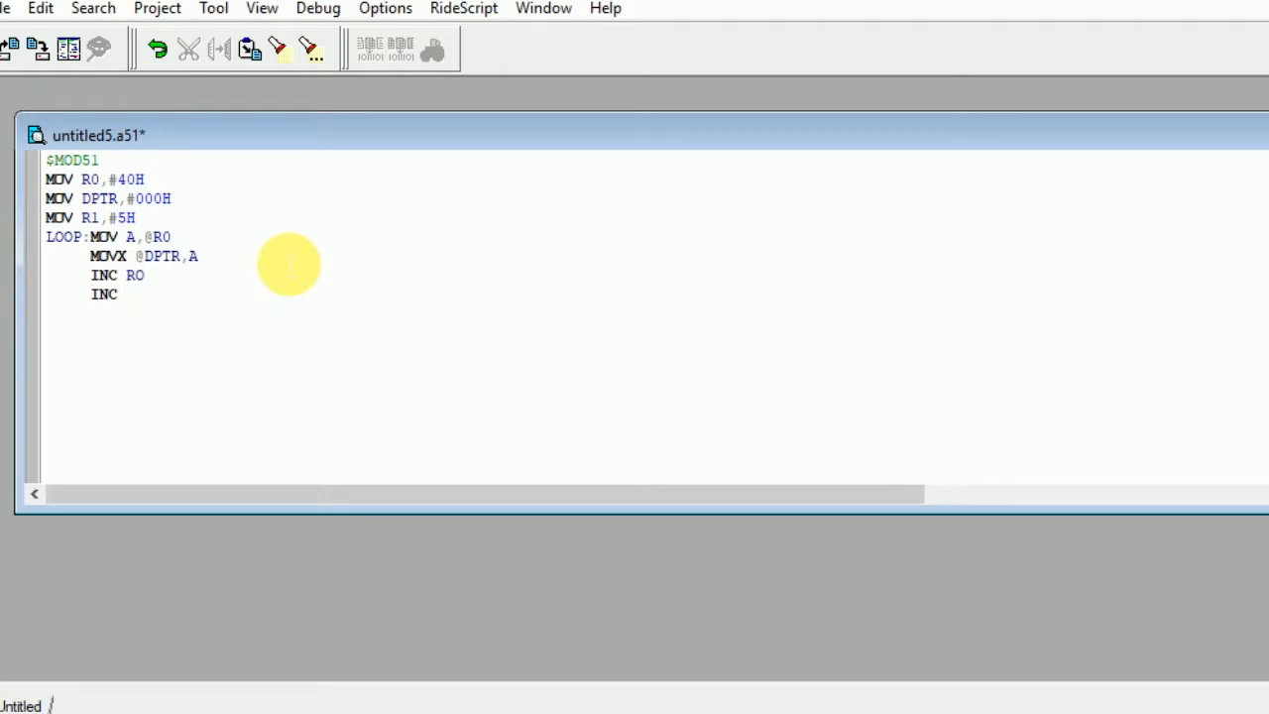
{"action": "type", "text": "DPTR"}
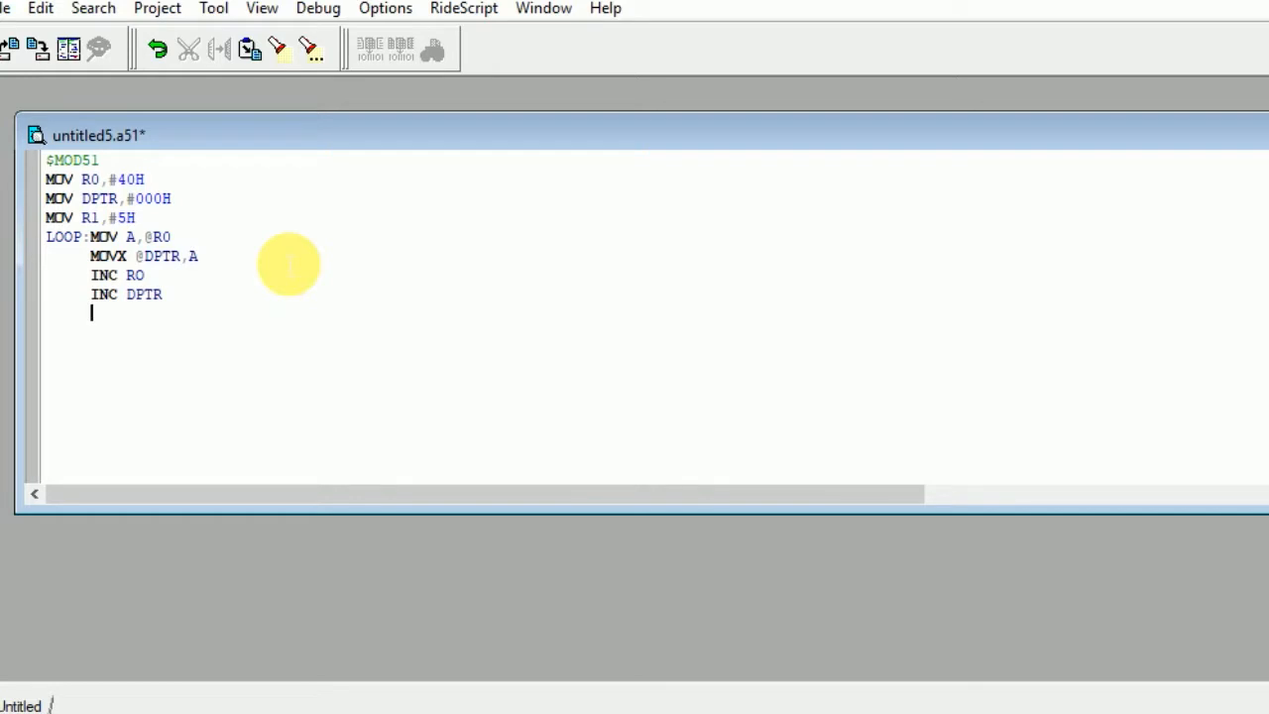
Step: Close the loop with DJNZ R1,LOOP and finish with END
{"action": "type", "text": "DJNZ"}
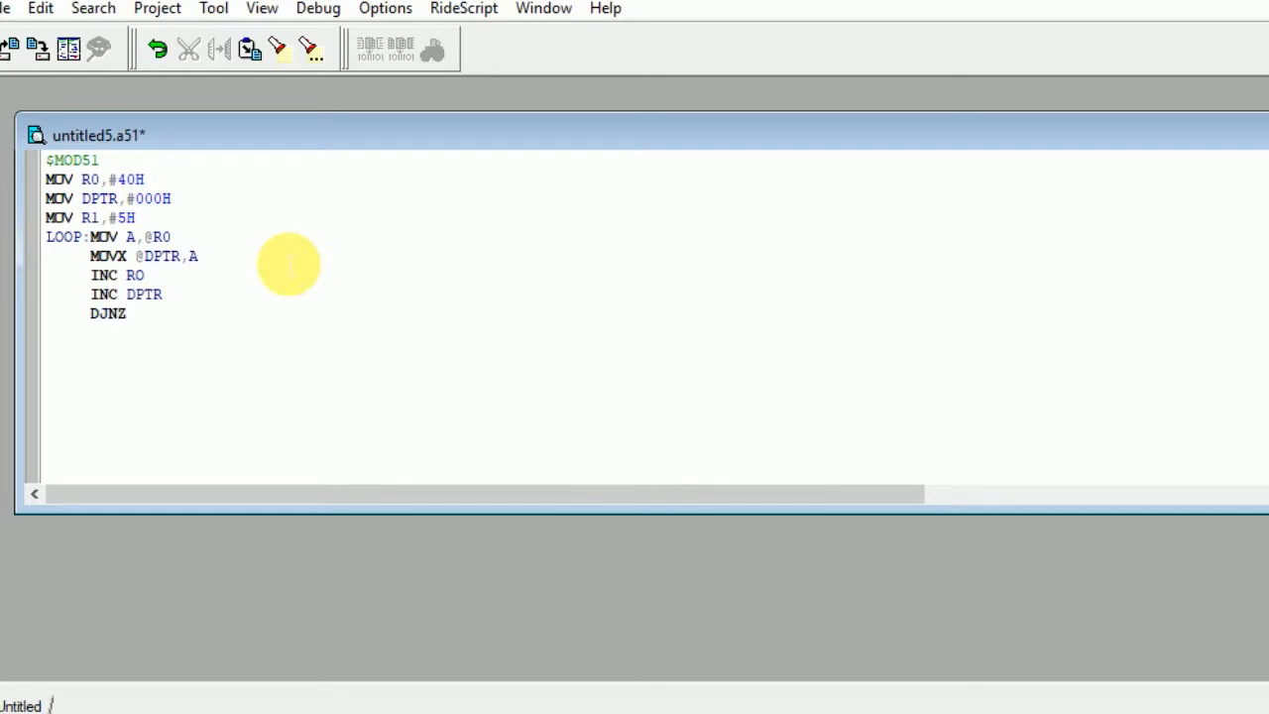
{"action": "type", "text": "R1"}
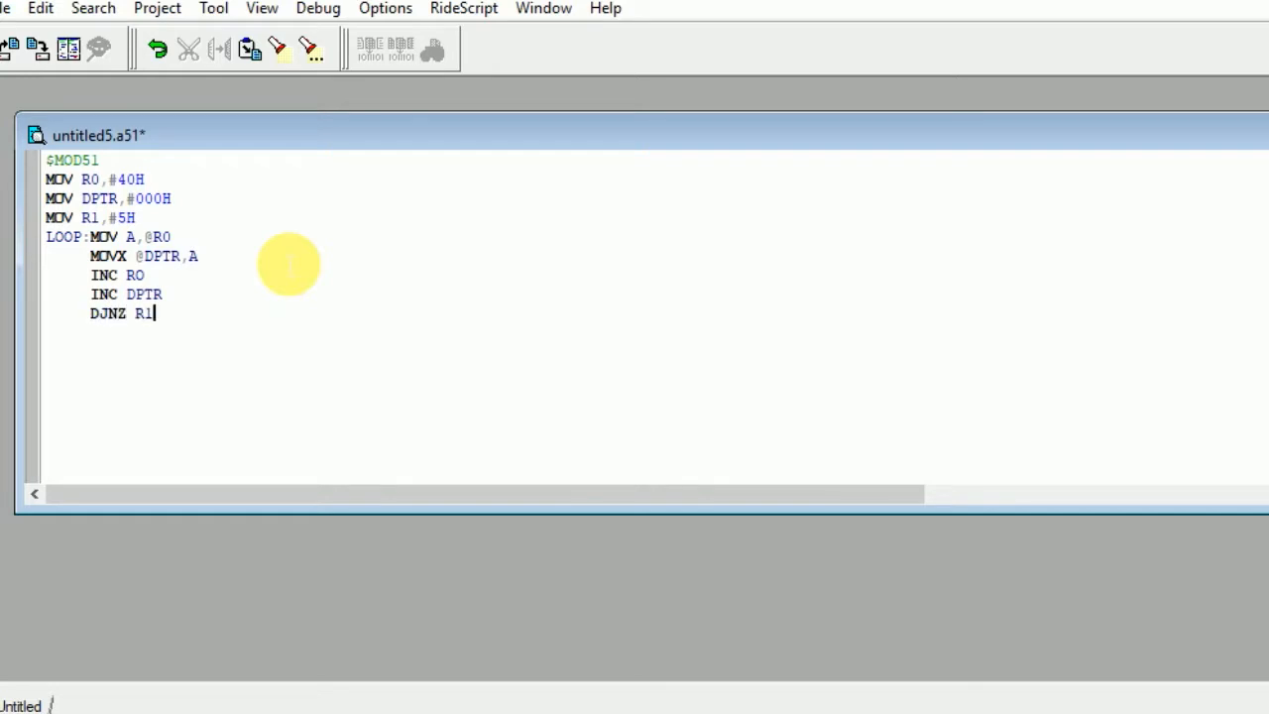
{"action": "type", "text": ",LOOP"}
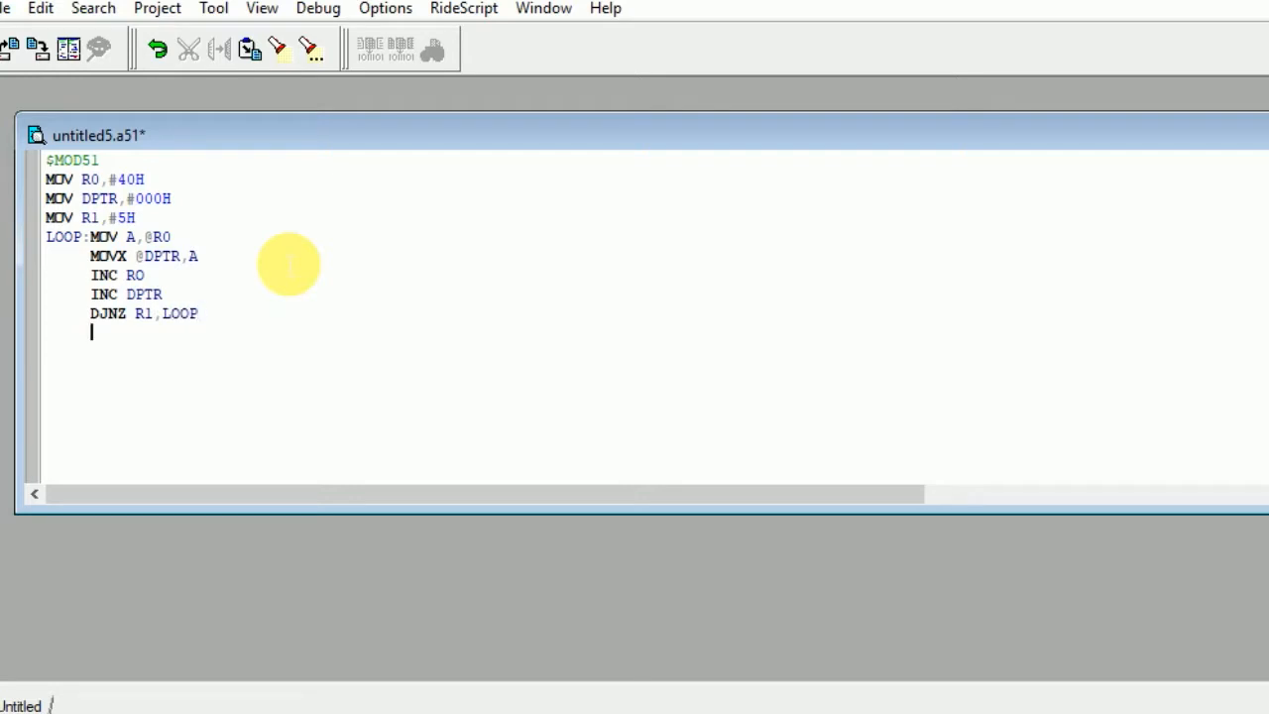
{"action": "type", "text": "E"}
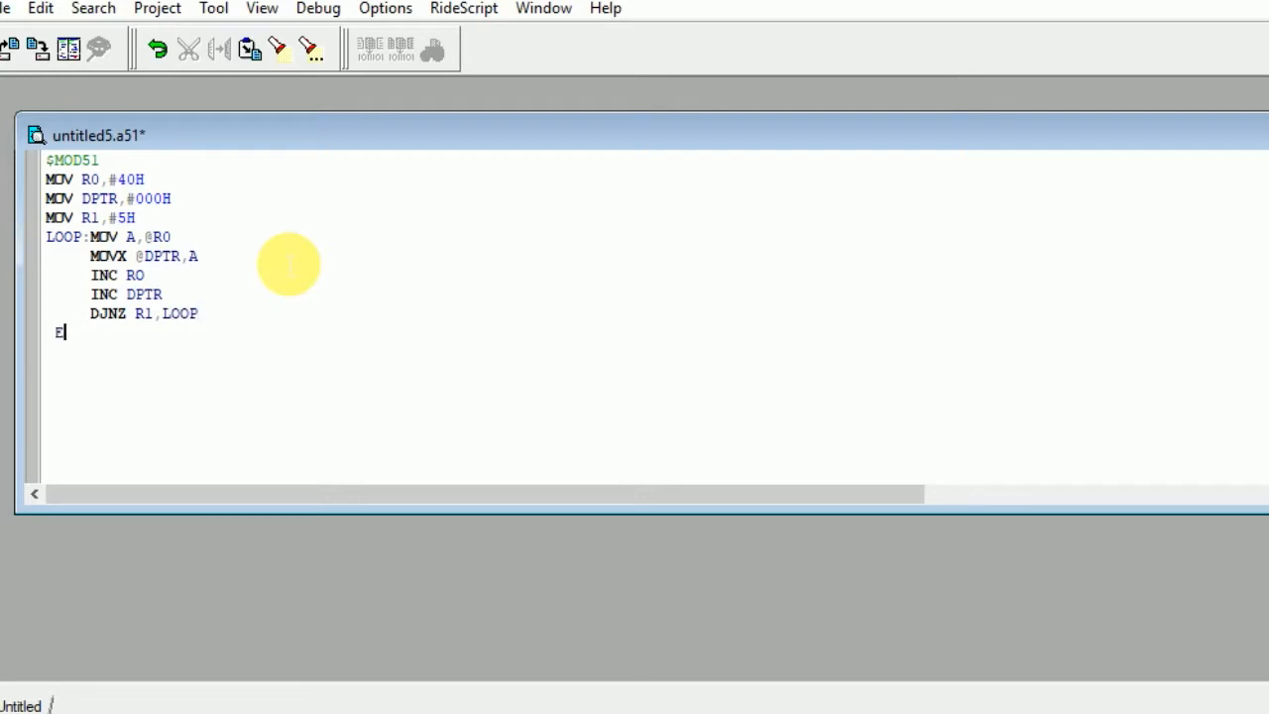
{"action": "type", "text": "ND"}
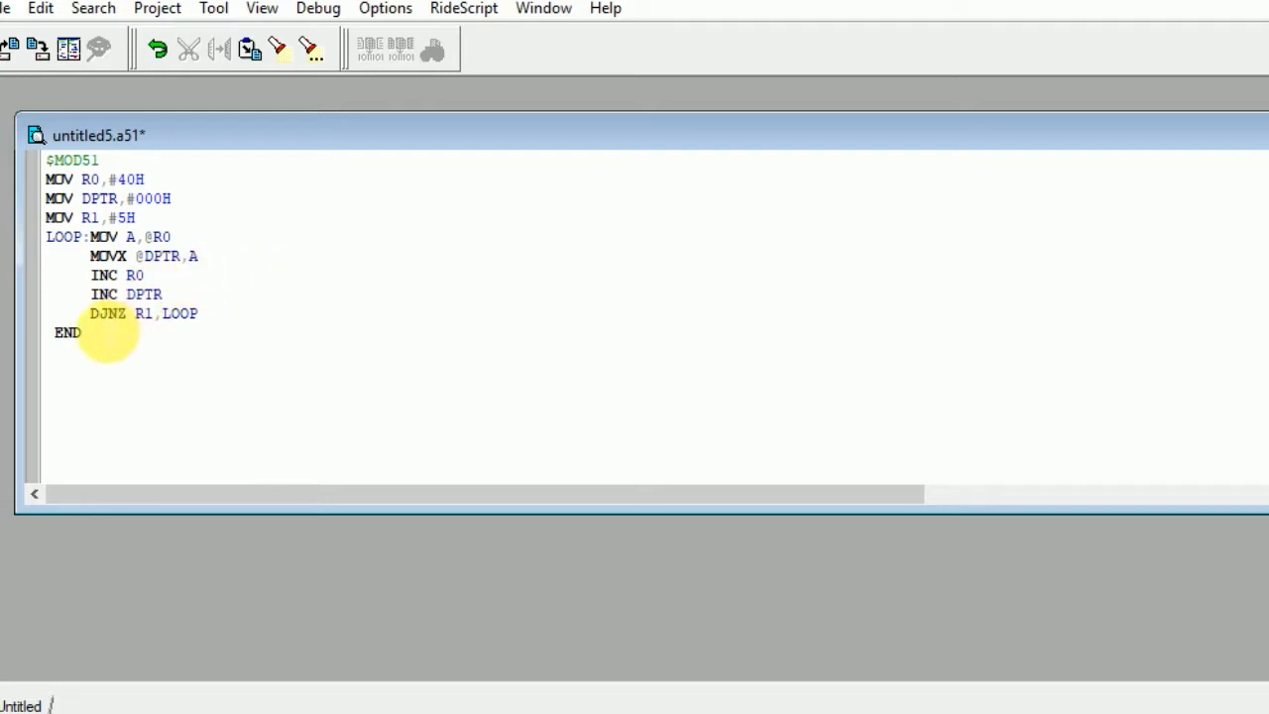
{"action": "left_click", "coordinate": [92, 332]}
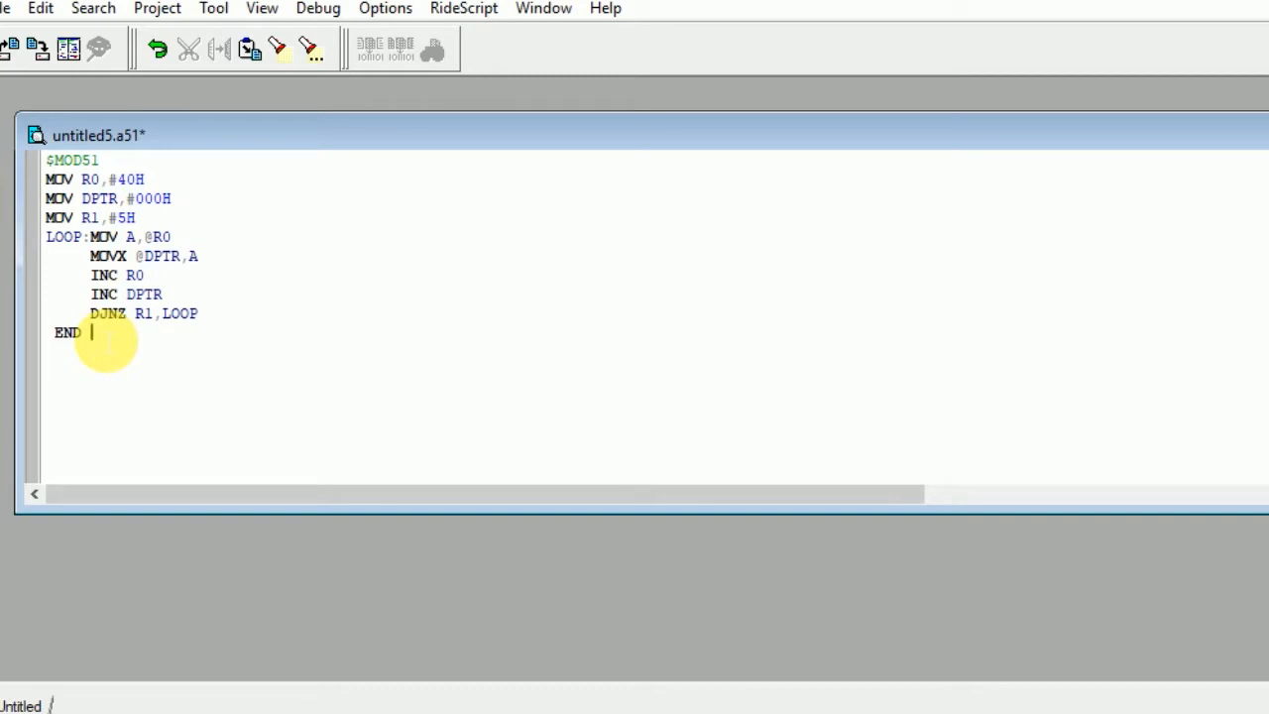
{"action": "left_click", "coordinate": [8, 8]}
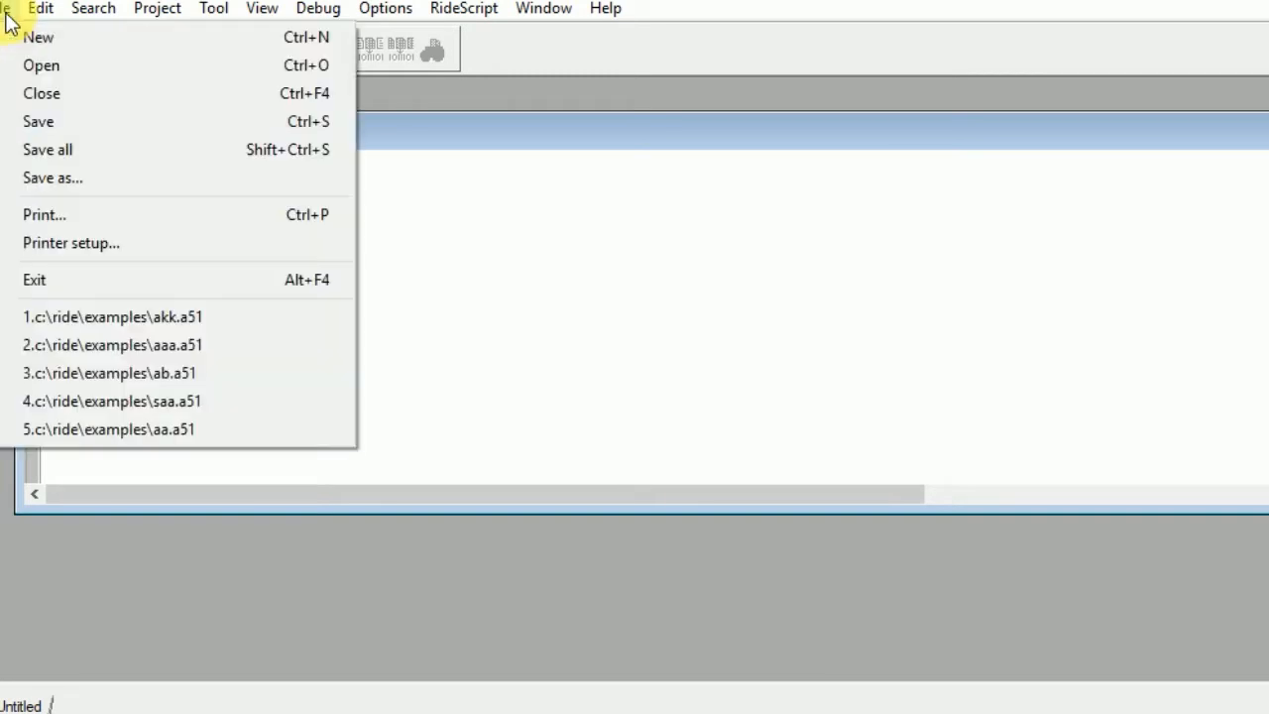
{"action": "mouse_move", "coordinate": [45, 121]}
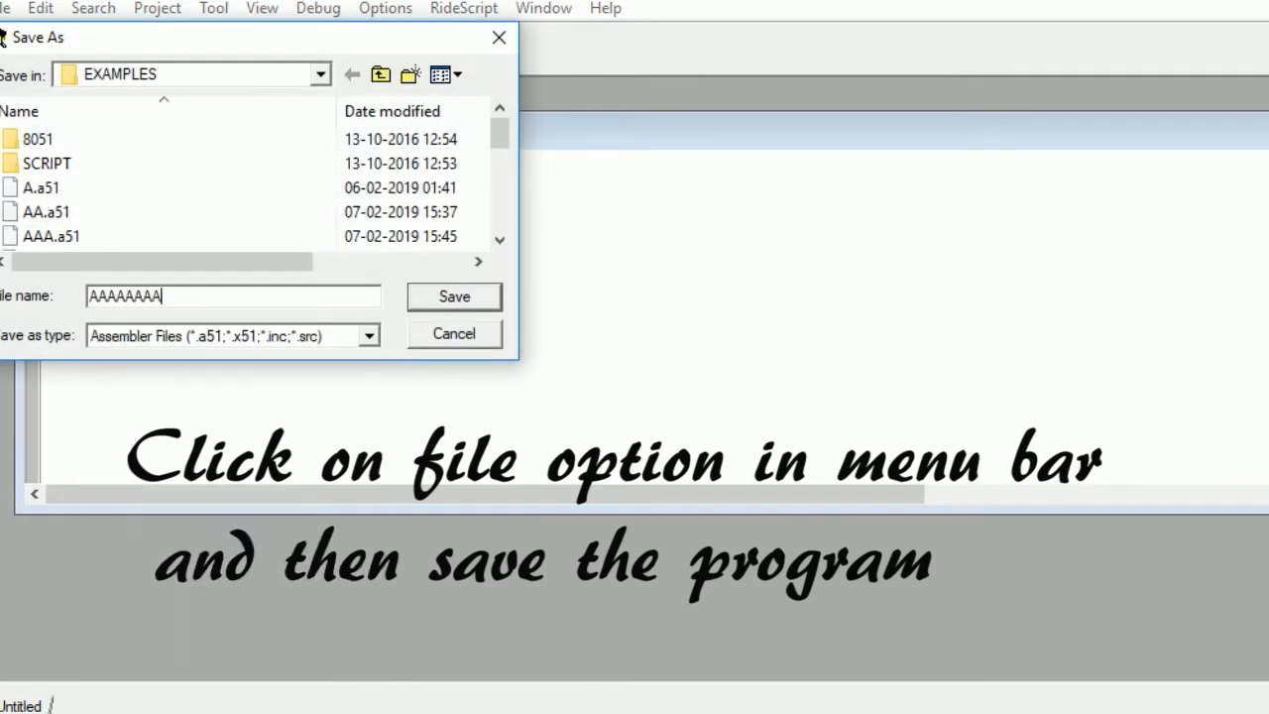
Step: Save the program as an .a51 file in the EXAMPLES folder
{"action": "left_click", "coordinate": [453, 296]}
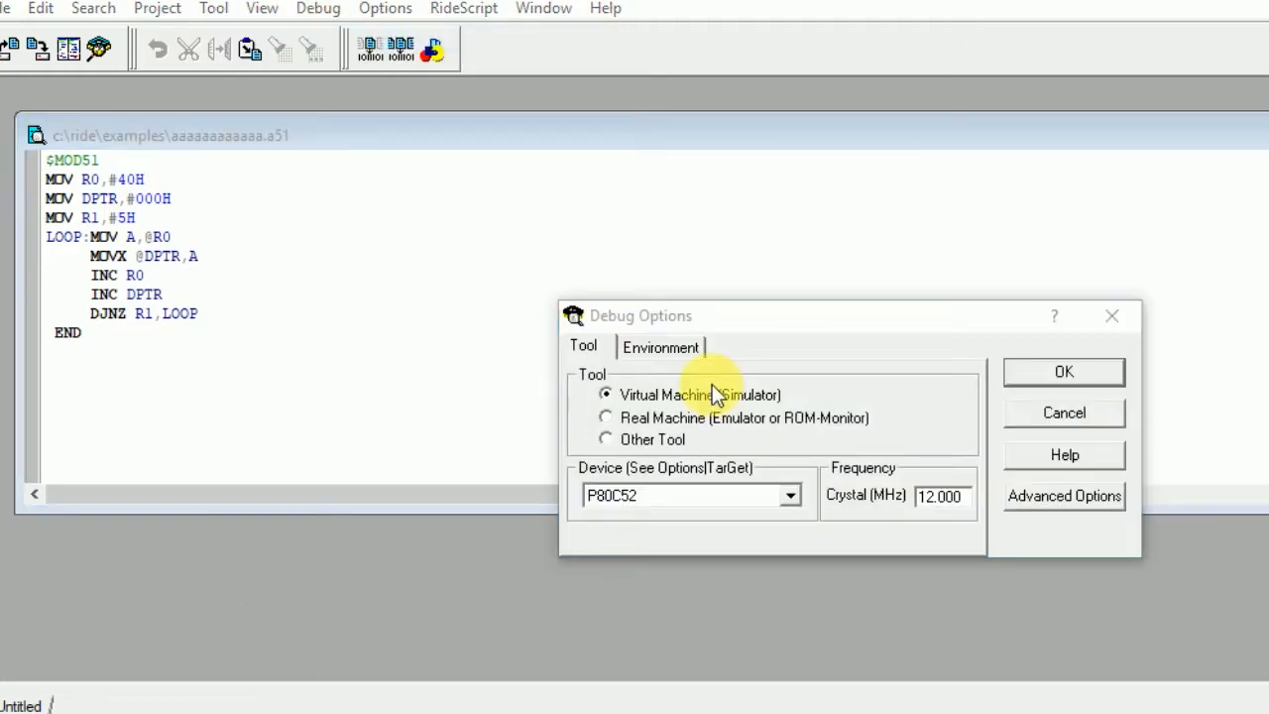
Step: Accept the advanced application options and start the Virtual Machine simulator
{"action": "left_click", "coordinate": [1063, 495]}
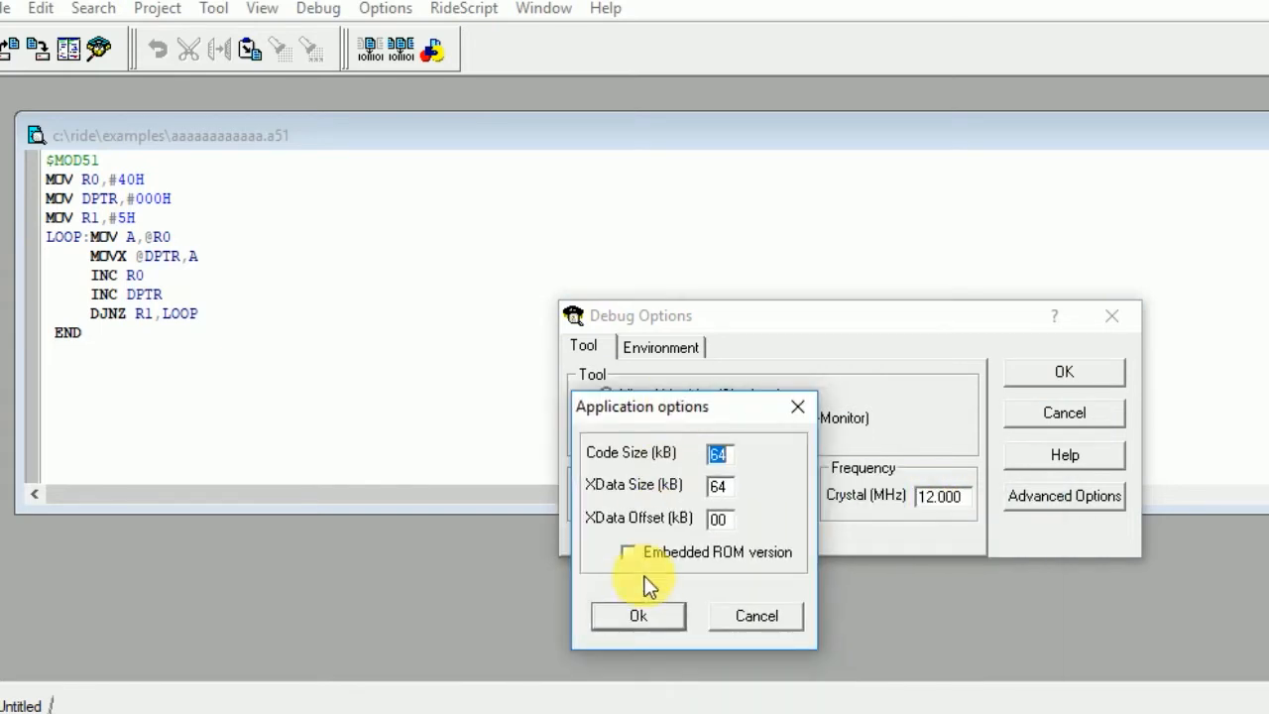
{"action": "left_click", "coordinate": [637, 615]}
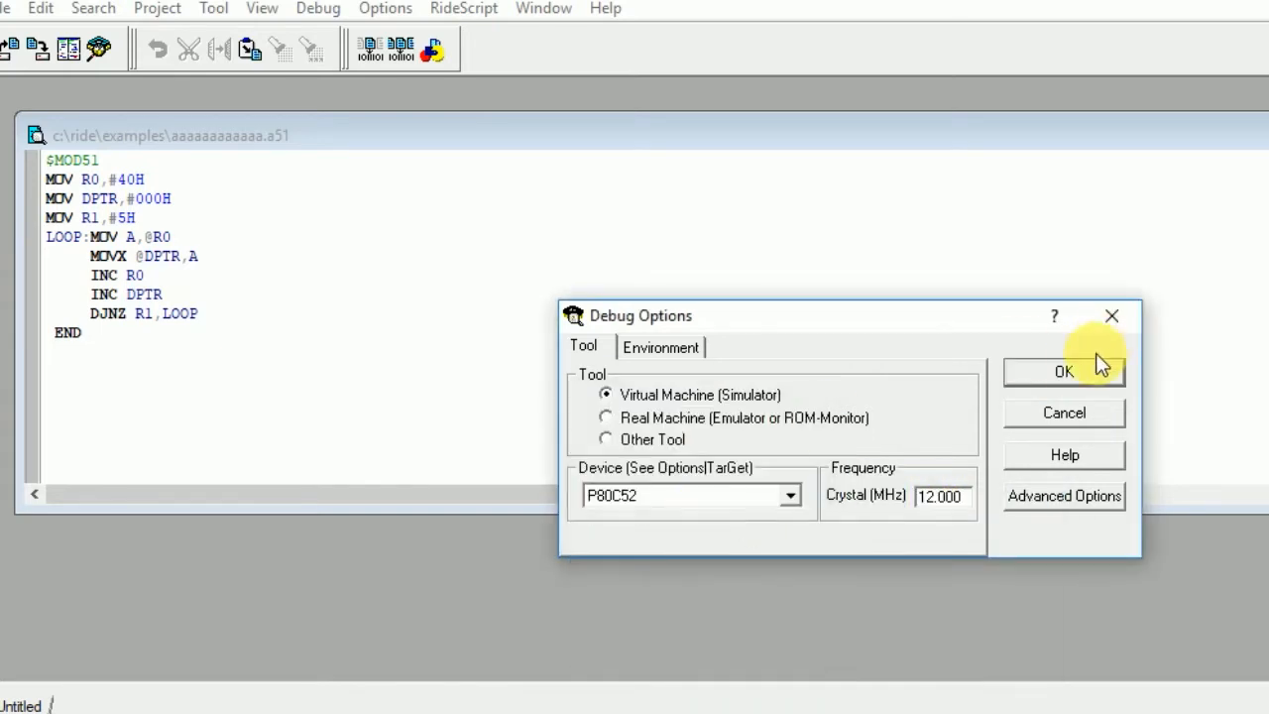
{"action": "left_click", "coordinate": [1064, 371]}
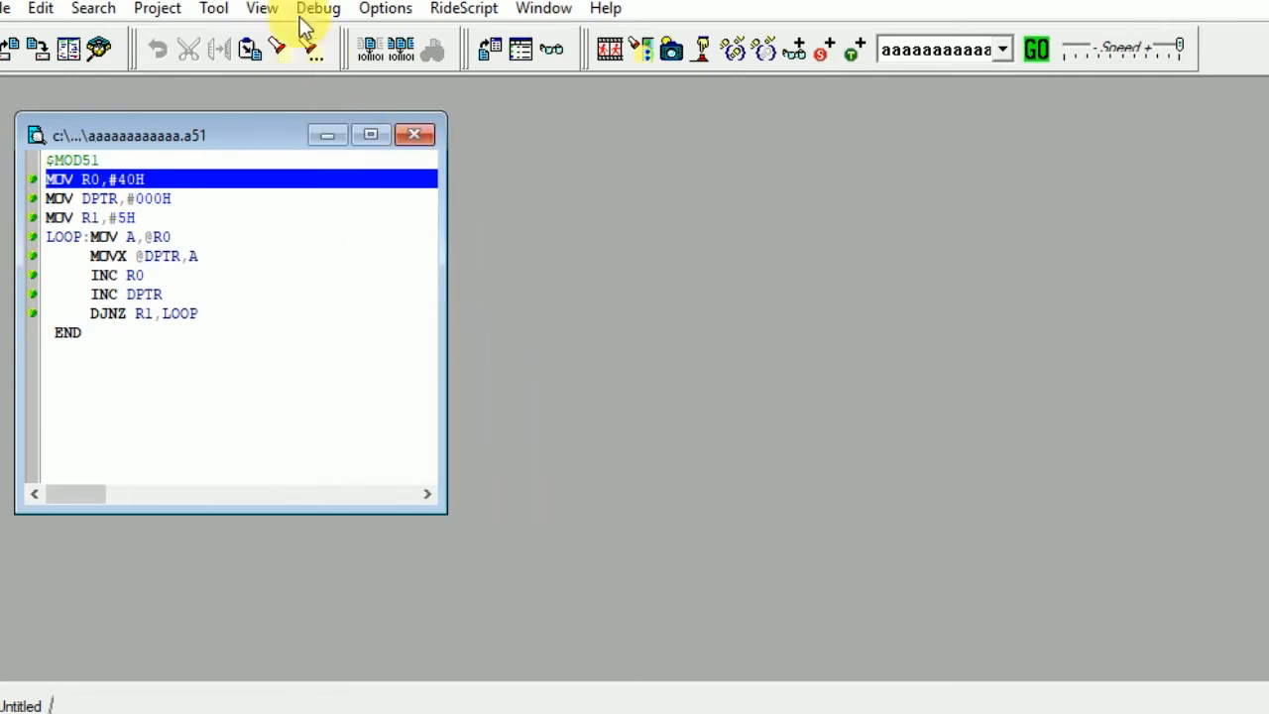
Step: Show the Main registers window and an internal data memory dump
{"action": "left_click", "coordinate": [261, 8]}
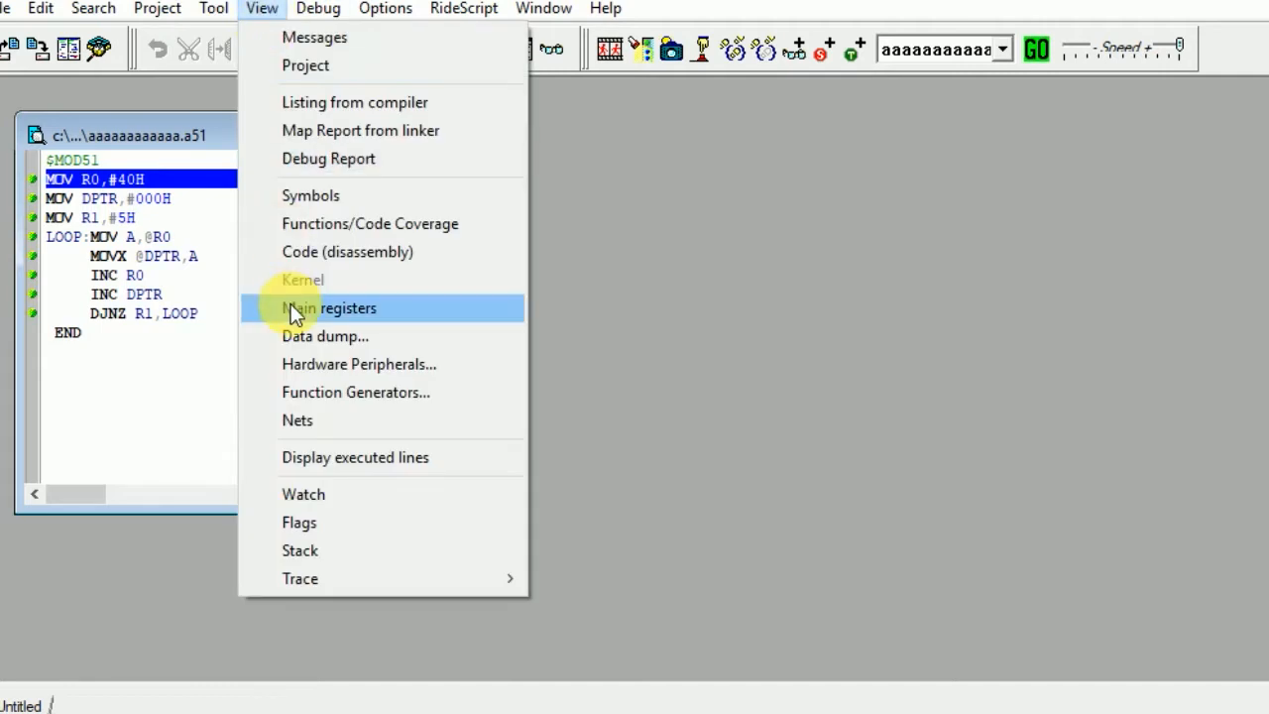
{"action": "left_click", "coordinate": [328, 307]}
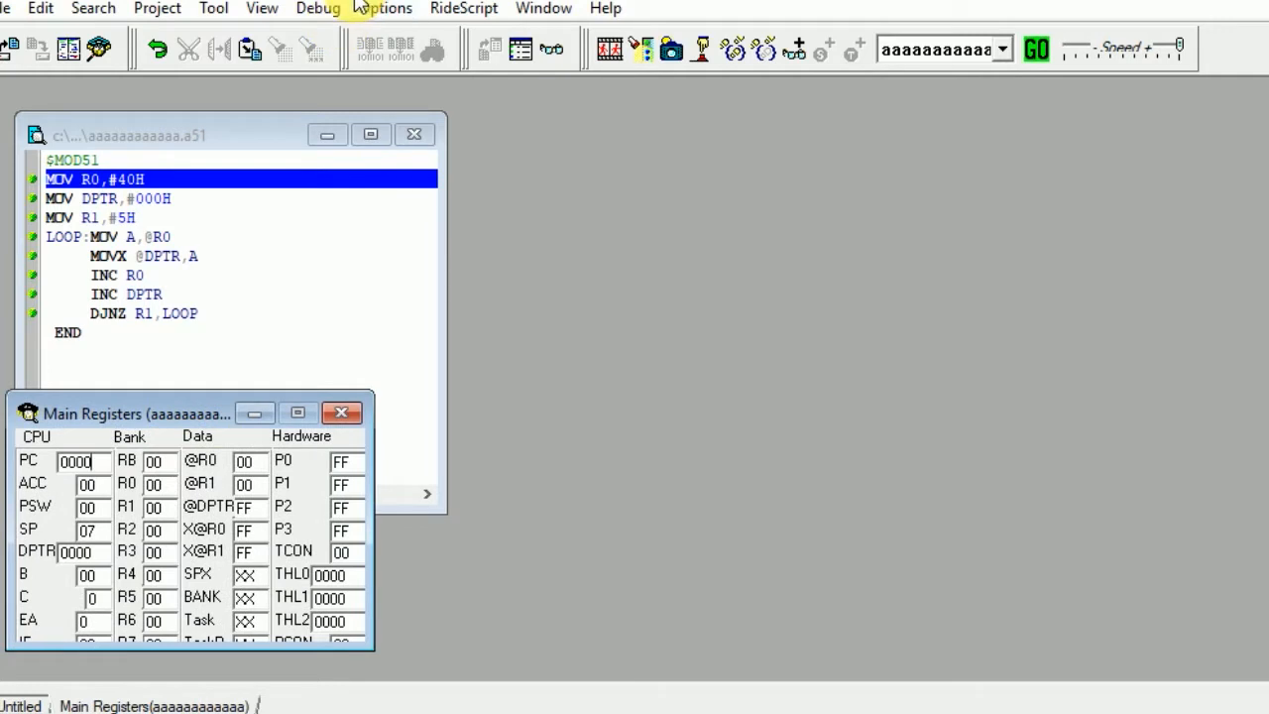
{"action": "left_click", "coordinate": [261, 8]}
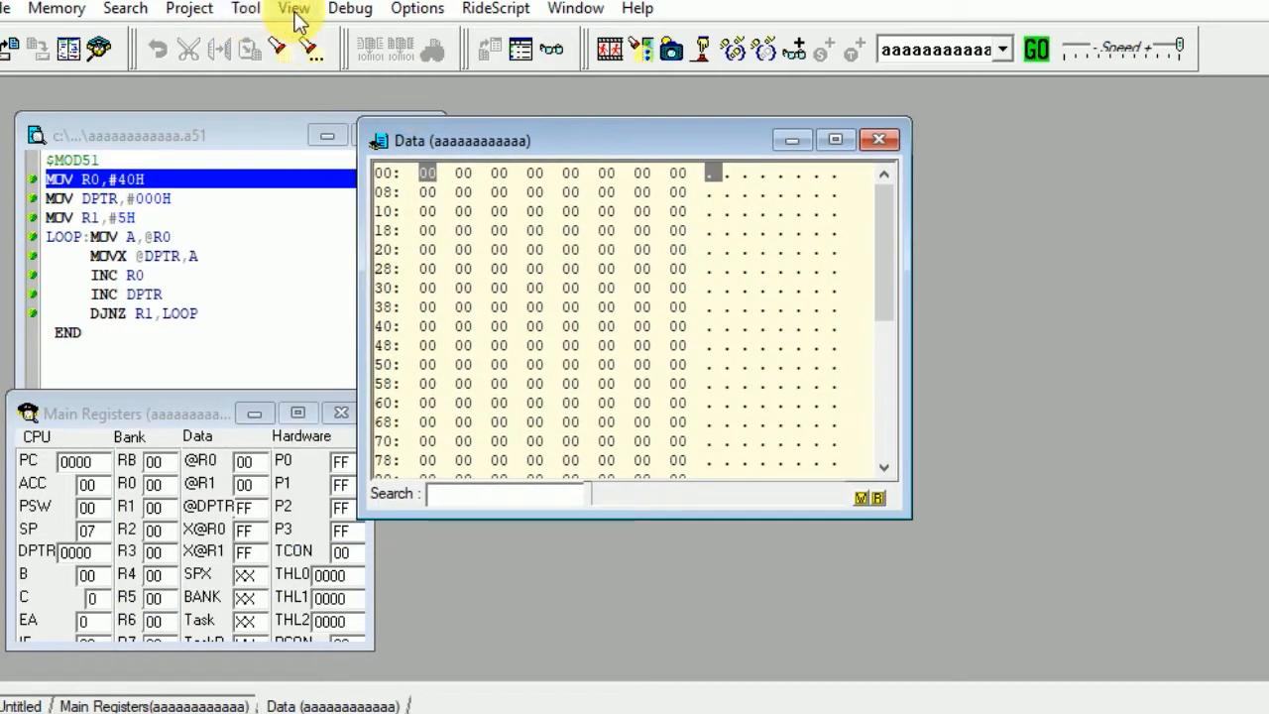
Step: Add a second data dump set to Xdata View
{"action": "left_click", "coordinate": [293, 8]}
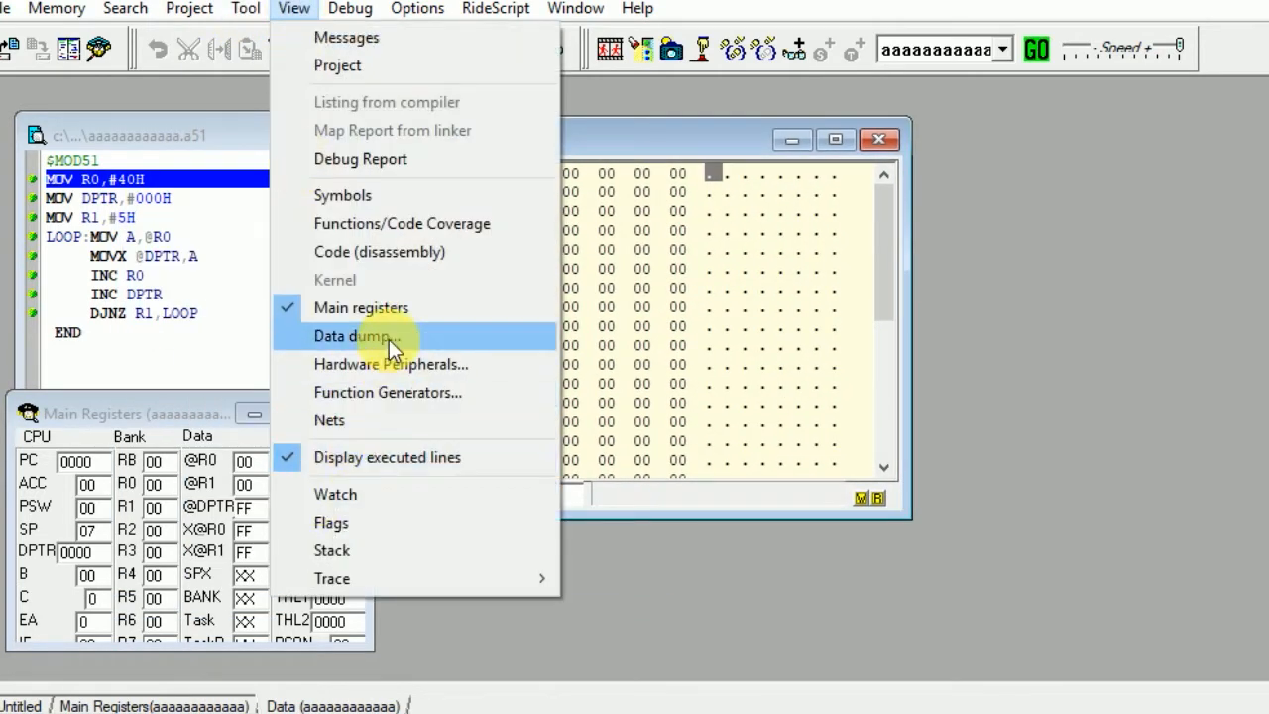
{"action": "left_click", "coordinate": [352, 336]}
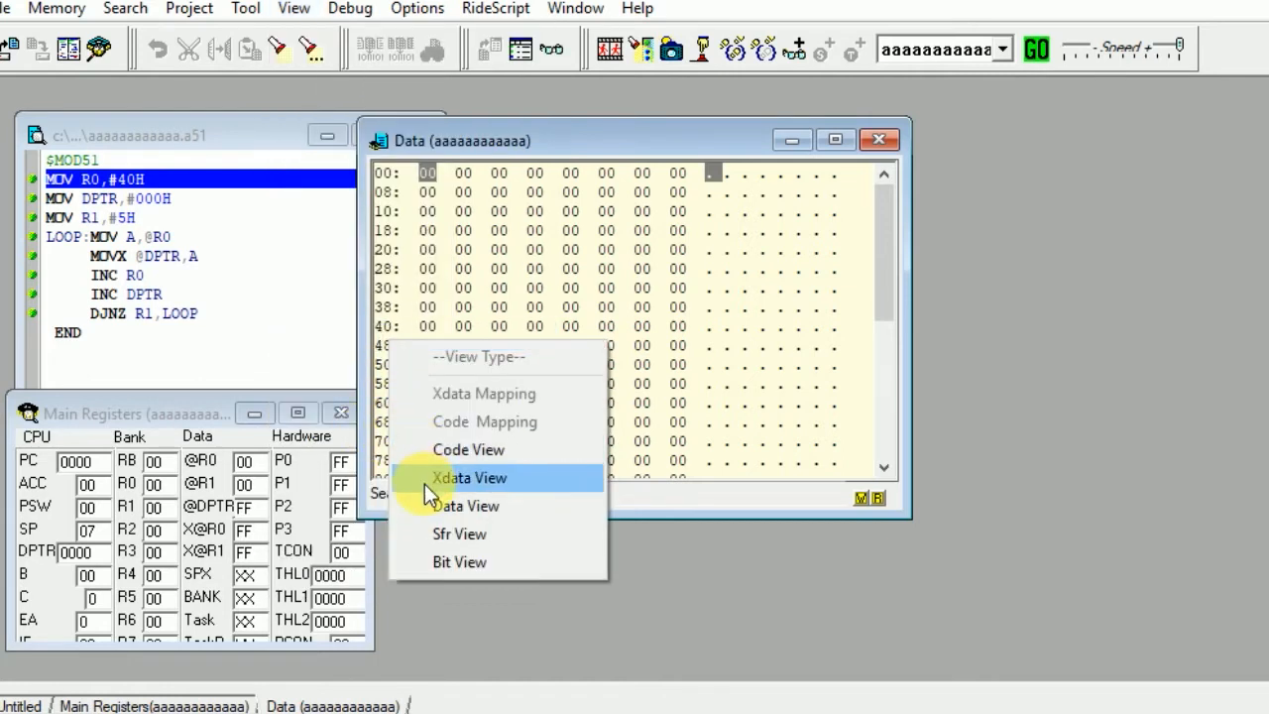
{"action": "left_click", "coordinate": [469, 477]}
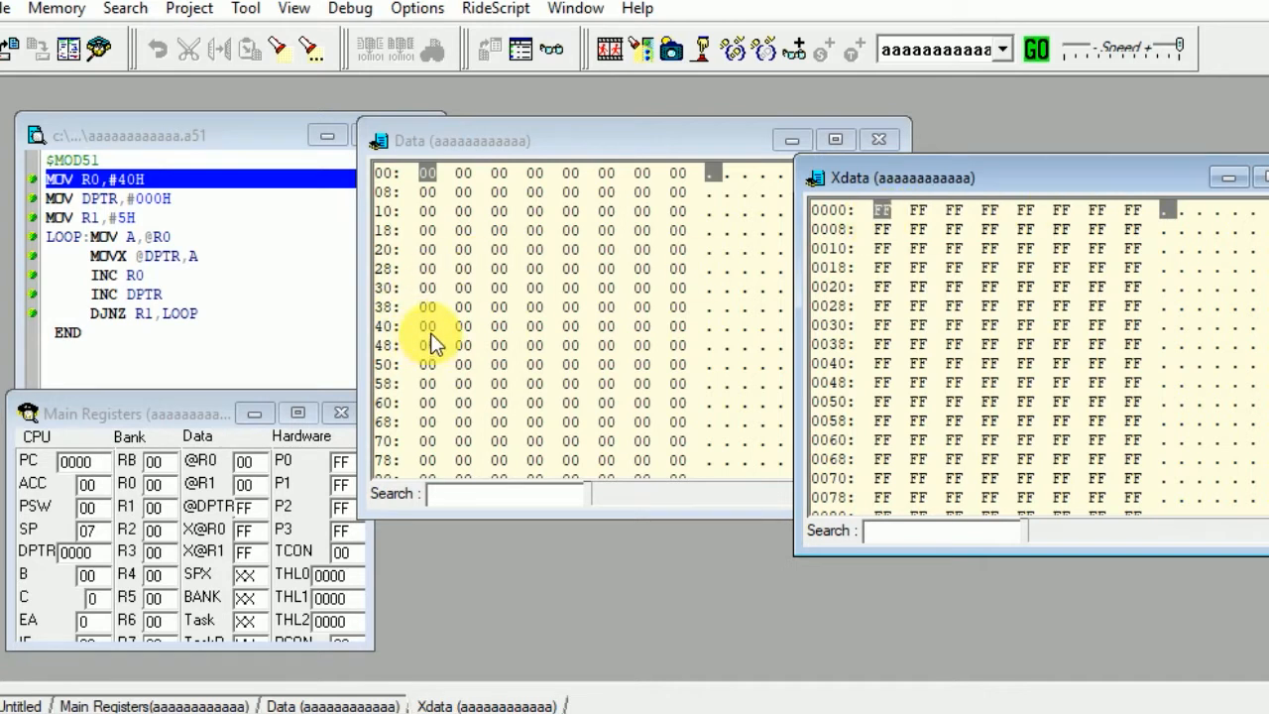
Step: Enter bytes 01, 02, 03, 04, 05 into internal RAM cells 40H–44H
{"action": "left_click", "coordinate": [427, 325]}
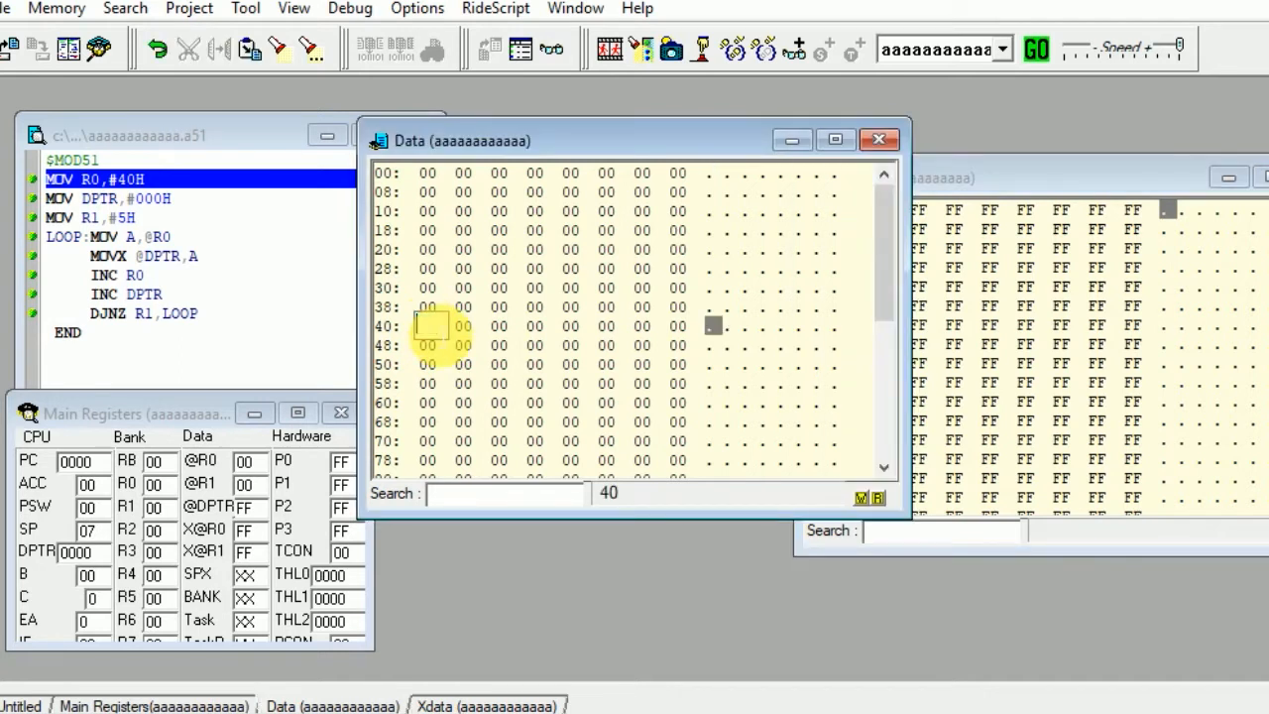
{"action": "left_click", "coordinate": [426, 325]}
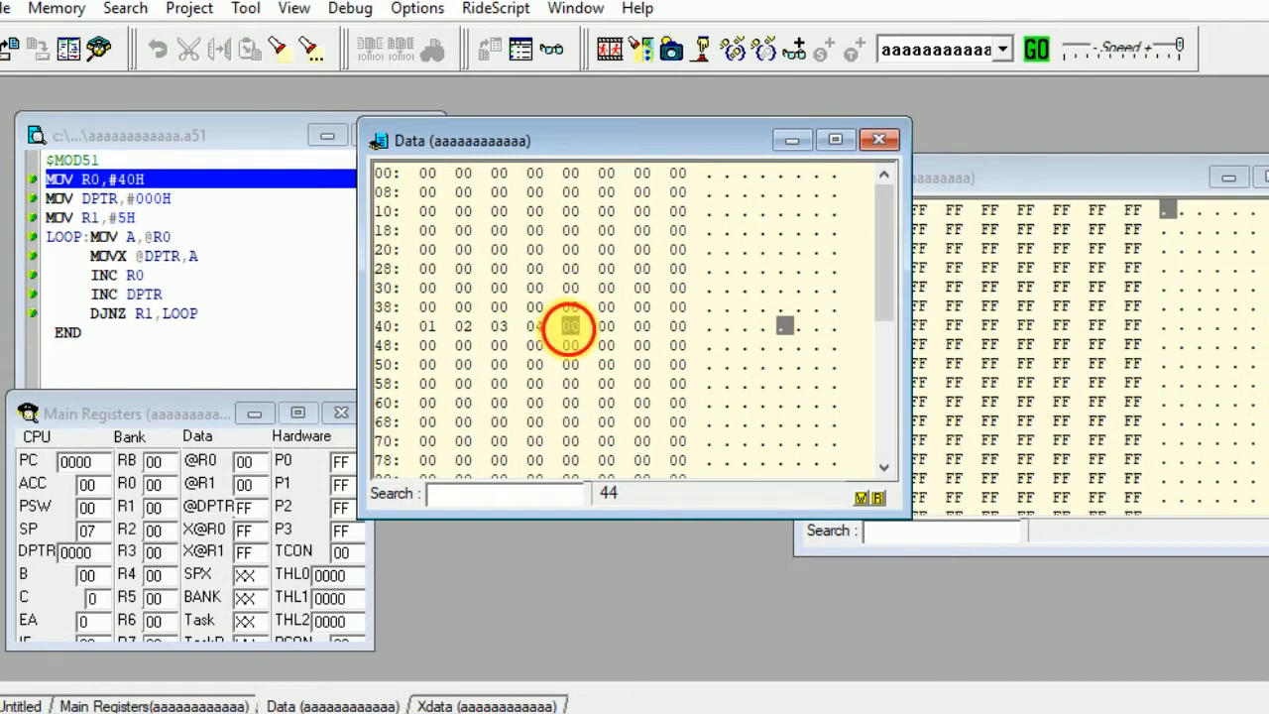
{"action": "key", "text": "win+f7"}
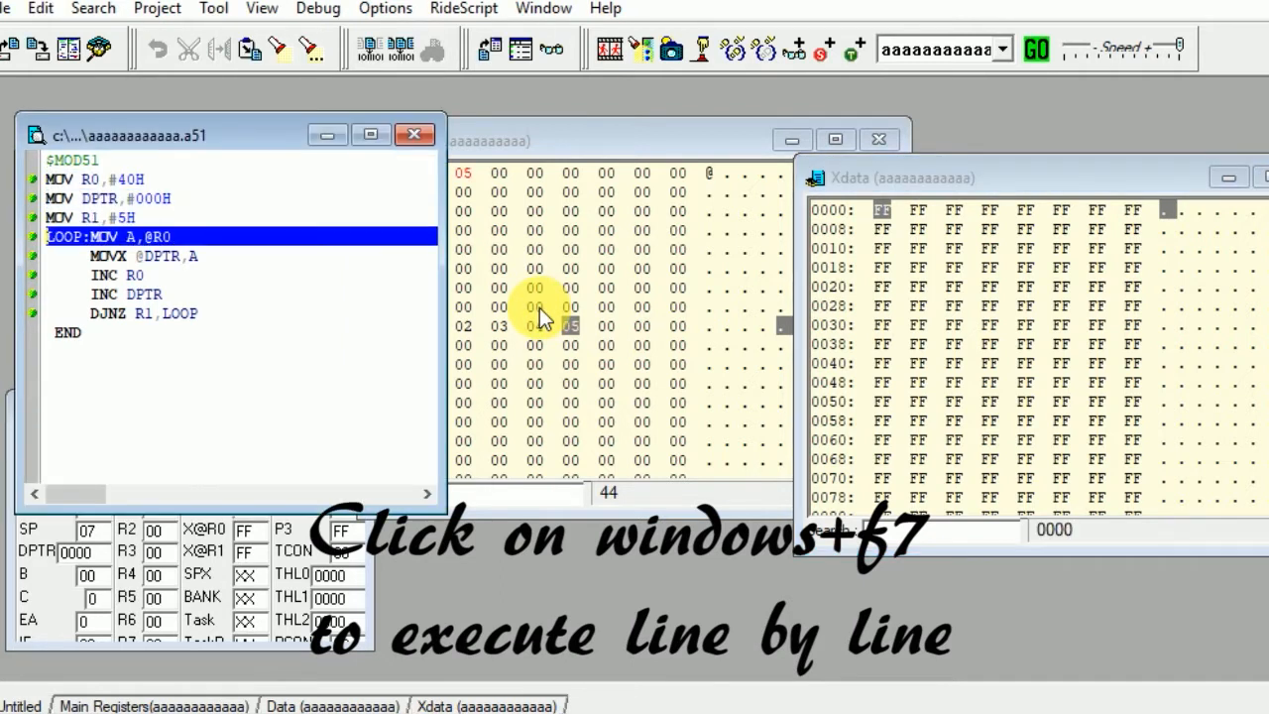
Step: Single-step the program with F7 so the loop copies the bytes
{"action": "key", "text": "F7"}
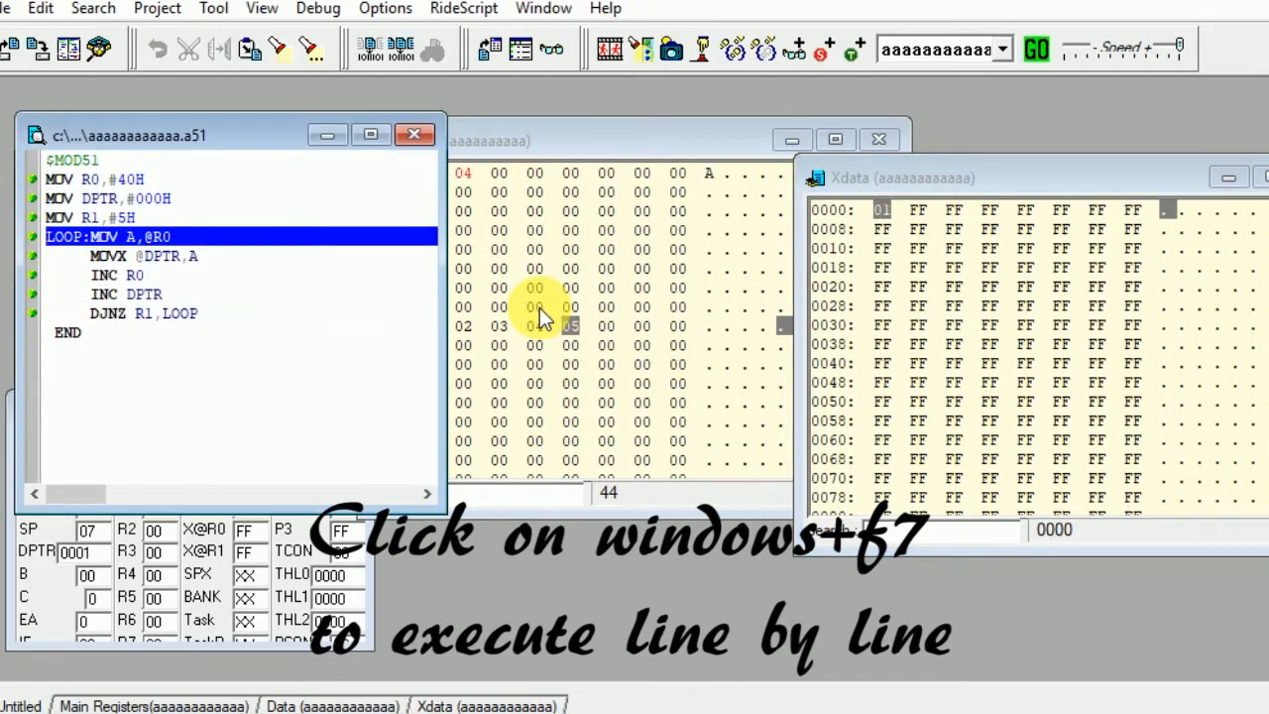
{"action": "key", "text": "F7"}
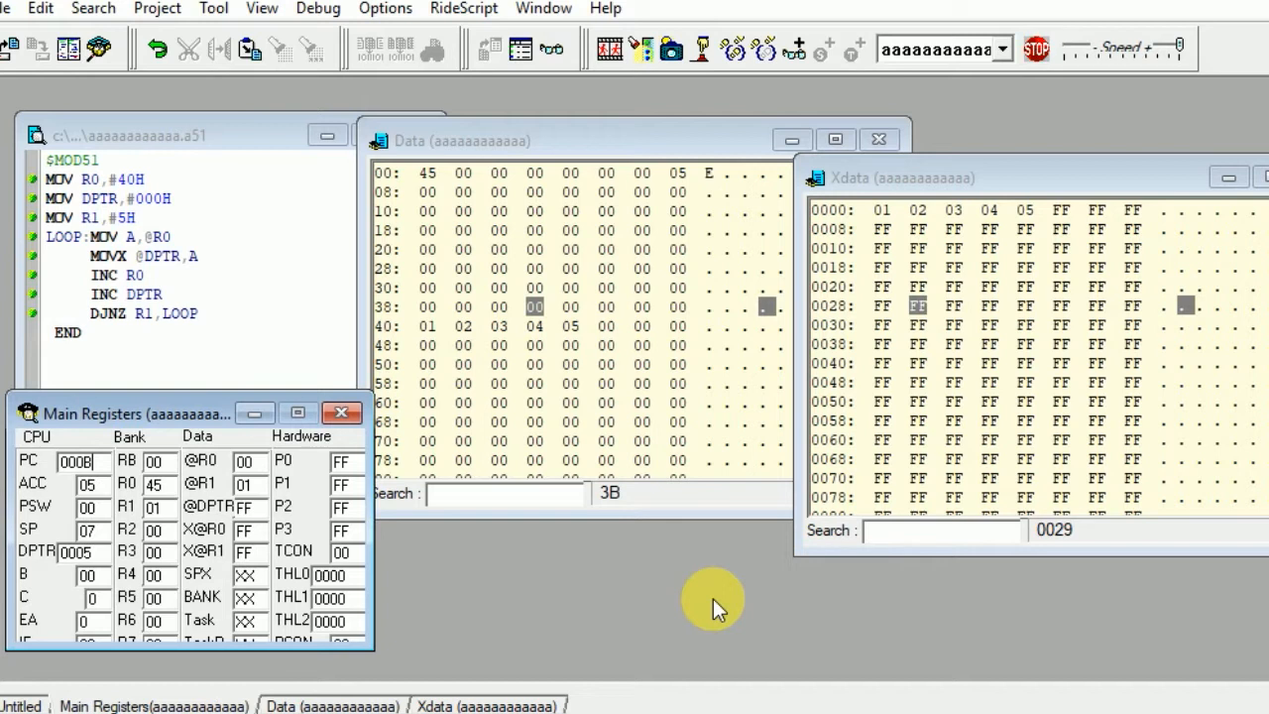
{"action": "mouse_move", "coordinate": [1120, 546]}
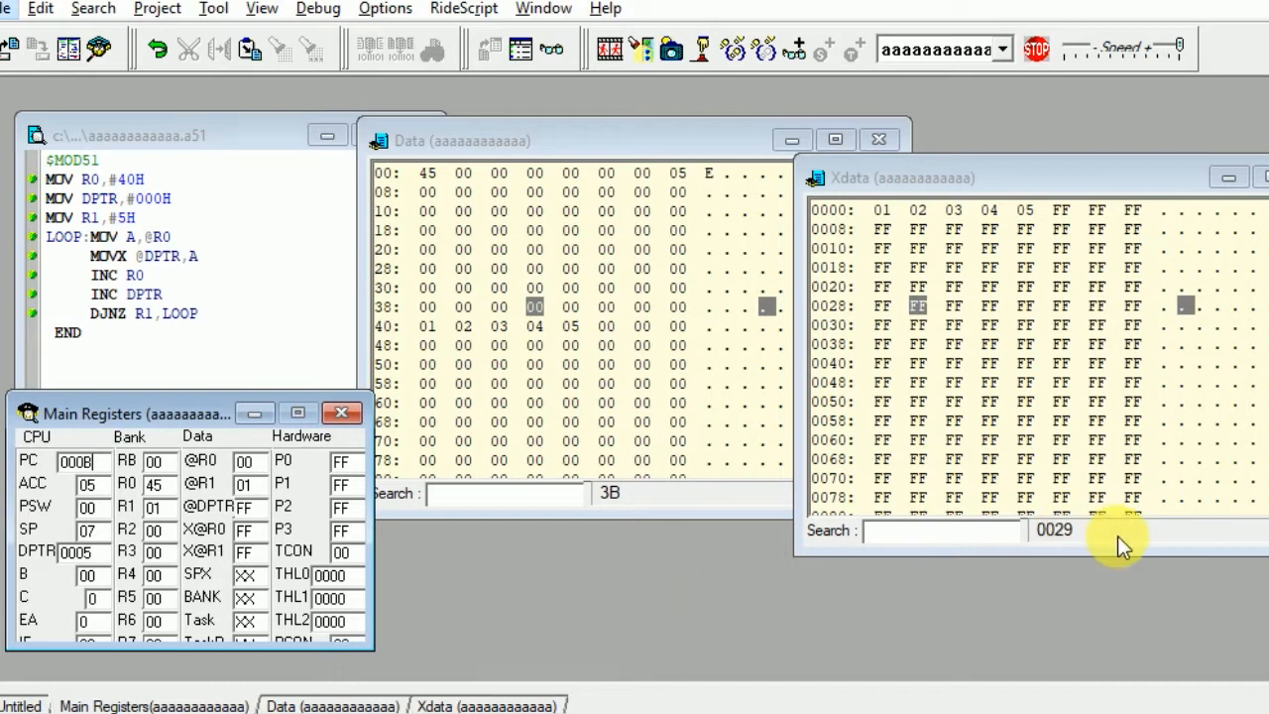
{"action": "mouse_move", "coordinate": [713, 600]}
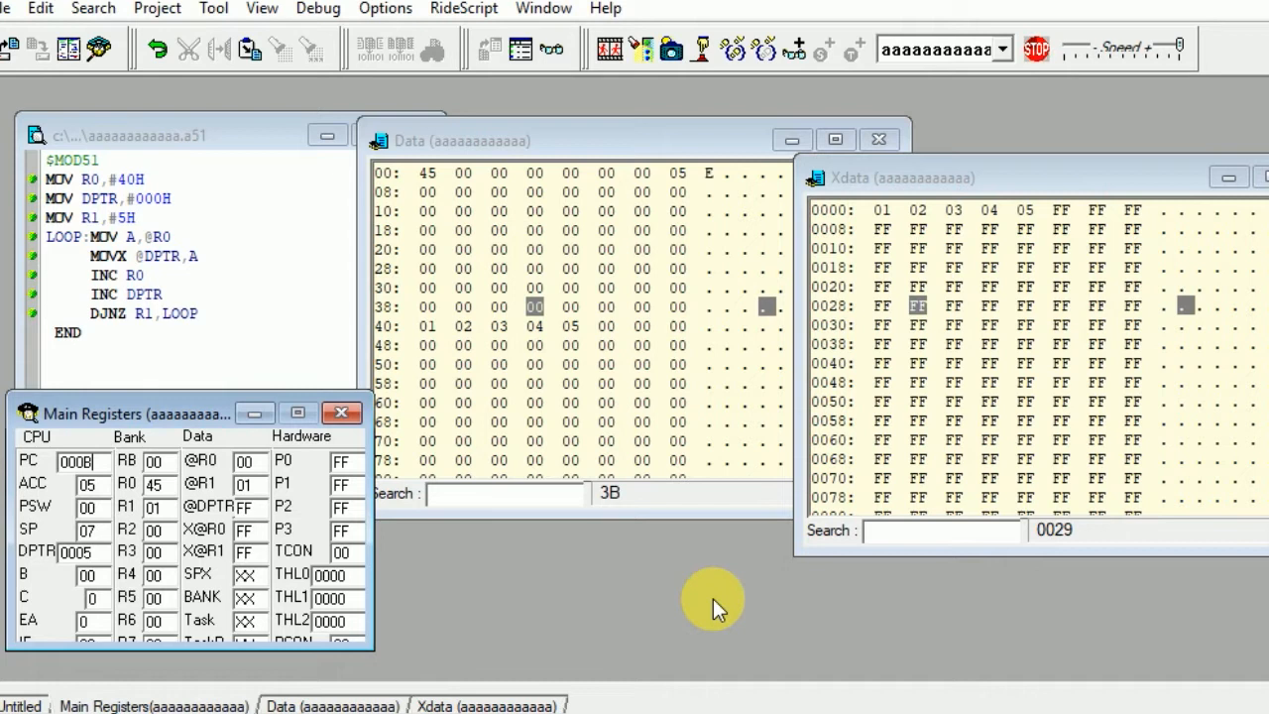
{"action": "mouse_move", "coordinate": [882, 535]}
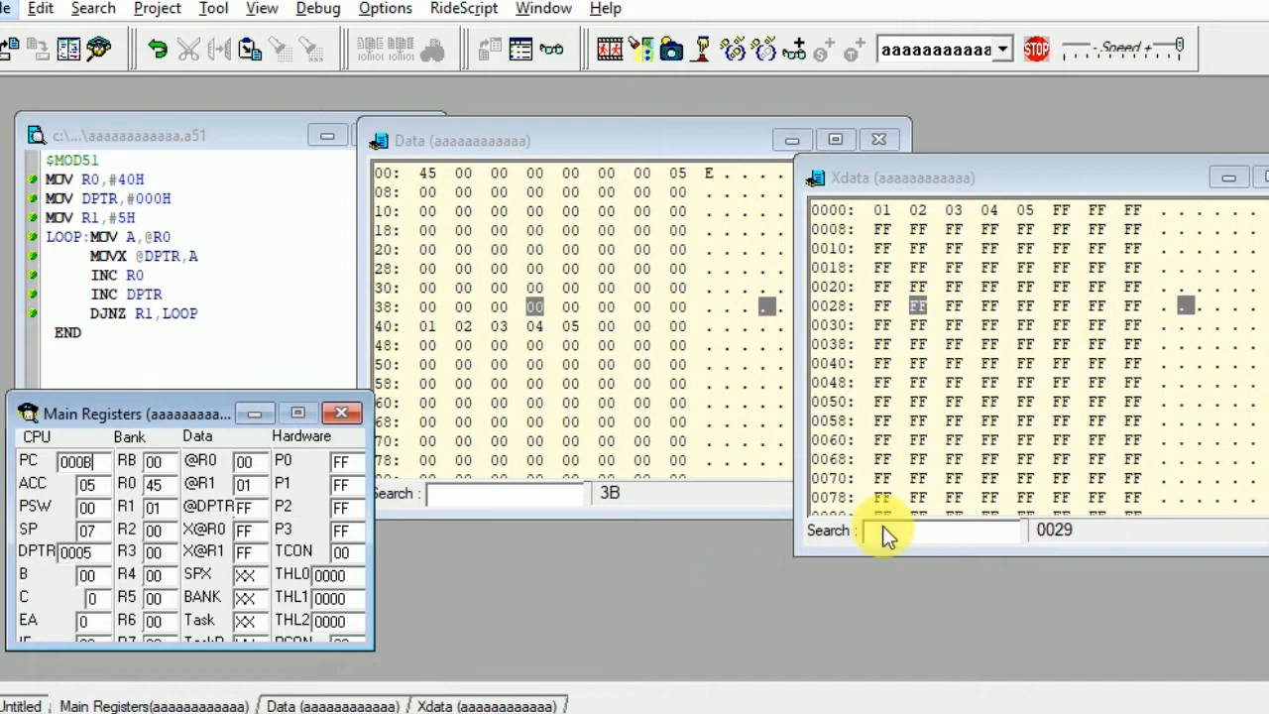